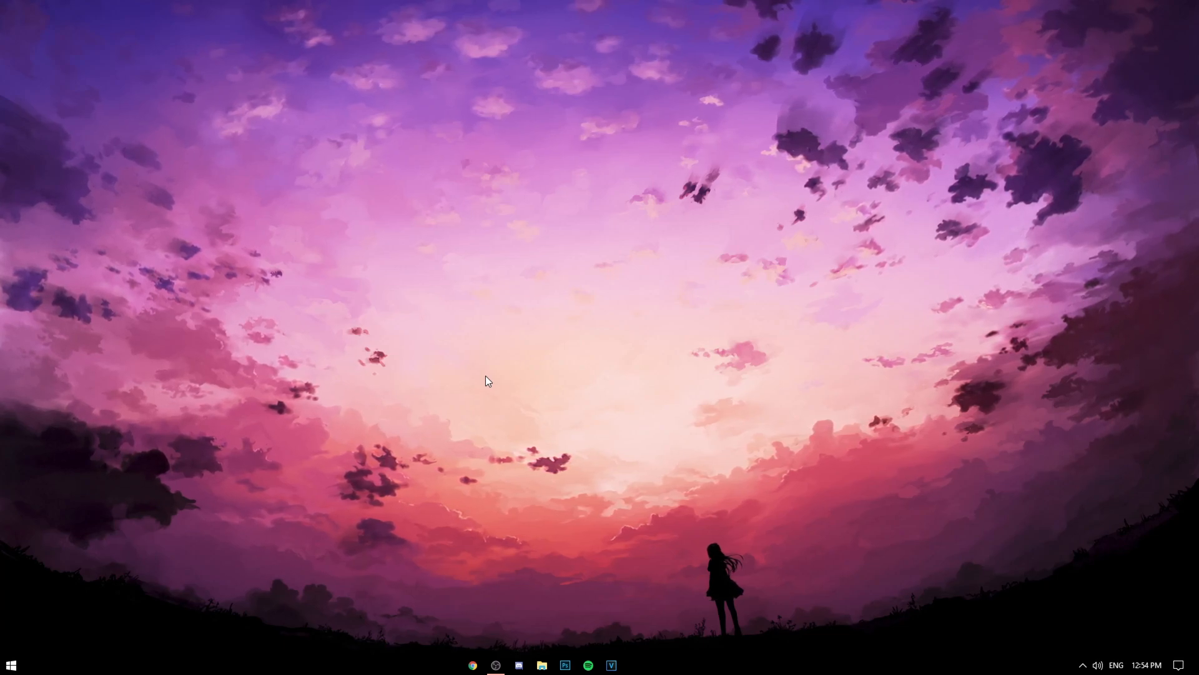
{"action": "mouse_move", "coordinate": [510, 620]}
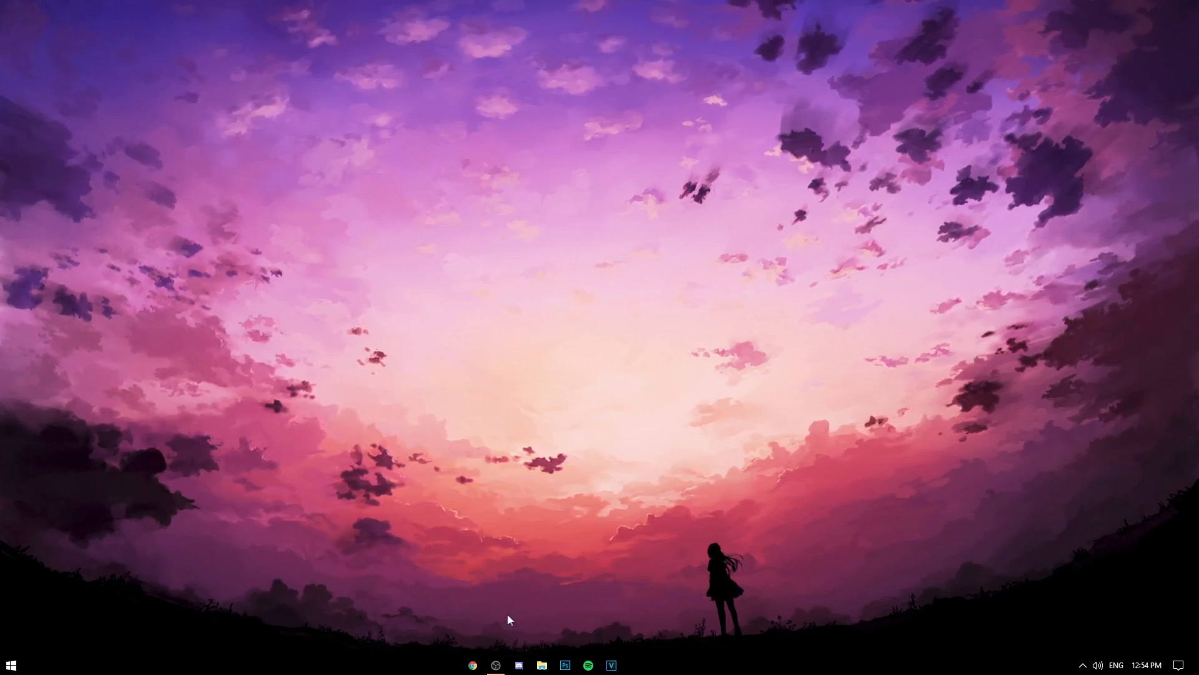
Step: Go to obsproject.com in Chrome and open its Download page with Windows installers
{"action": "left_click", "coordinate": [473, 664]}
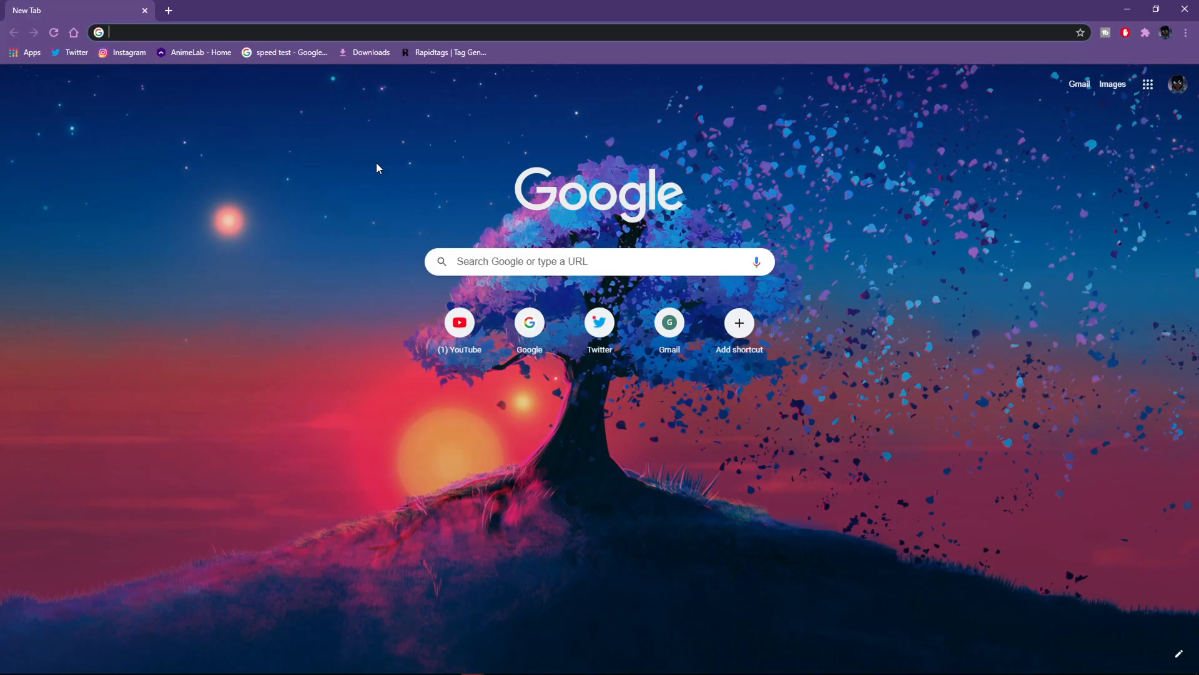
{"action": "type", "text": "obsproject"}
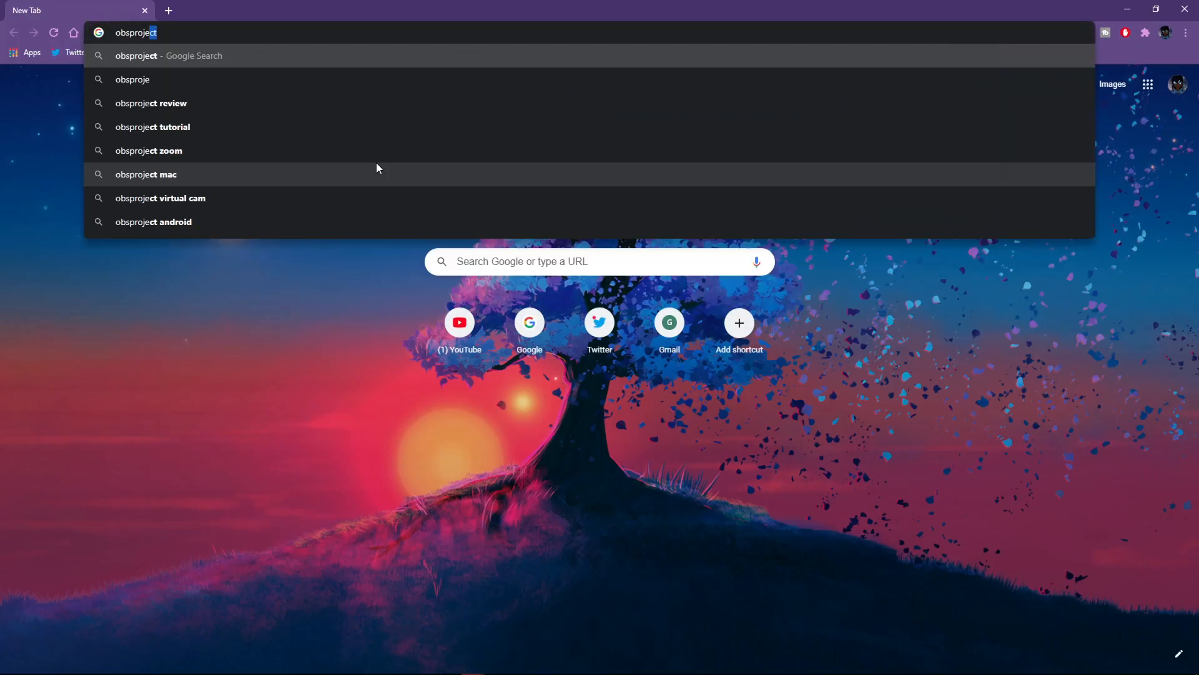
{"action": "key", "text": "Return"}
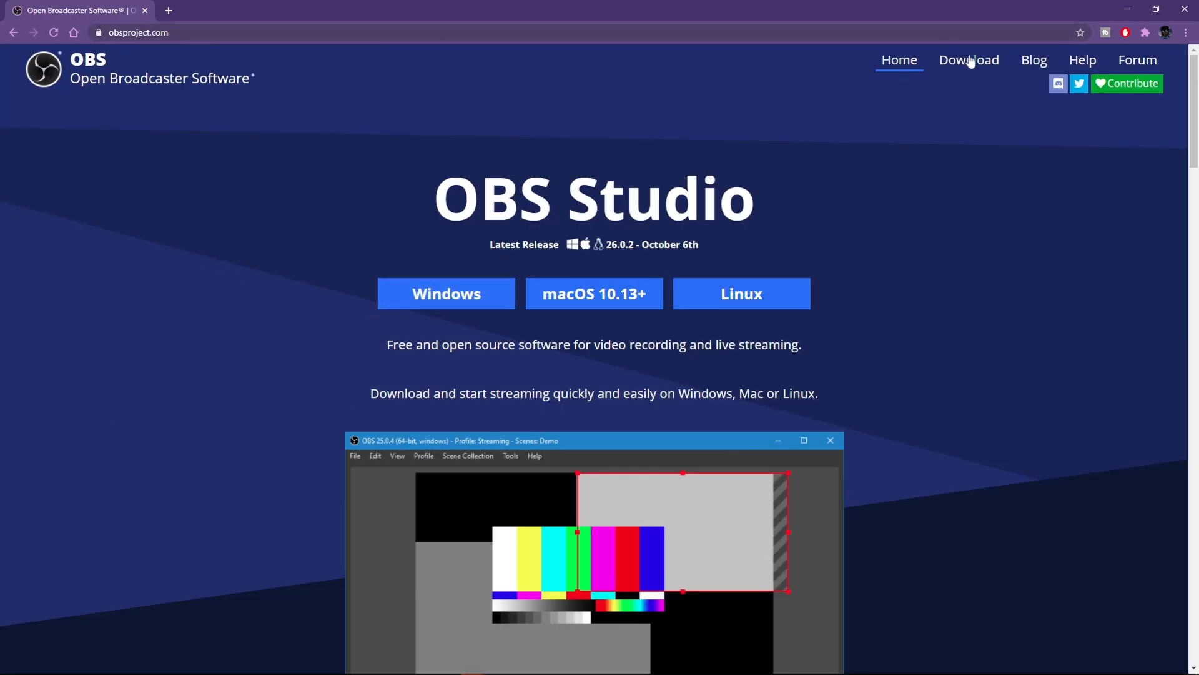
{"action": "left_click", "coordinate": [969, 60]}
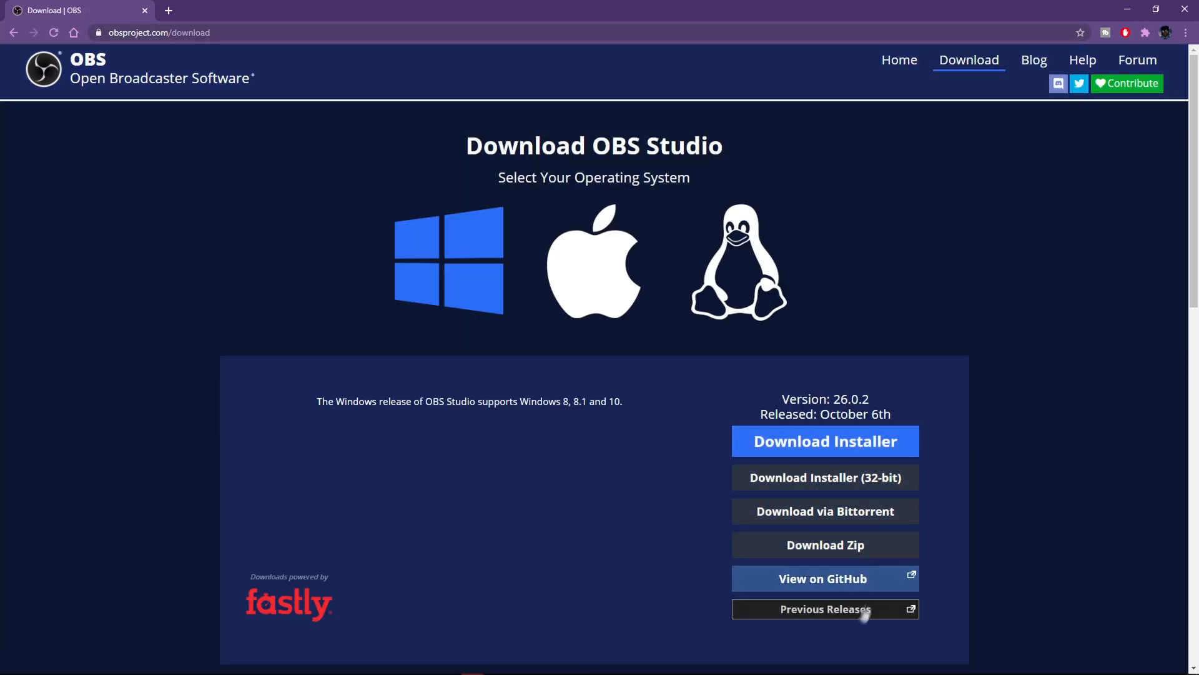
{"action": "mouse_move", "coordinate": [456, 472]}
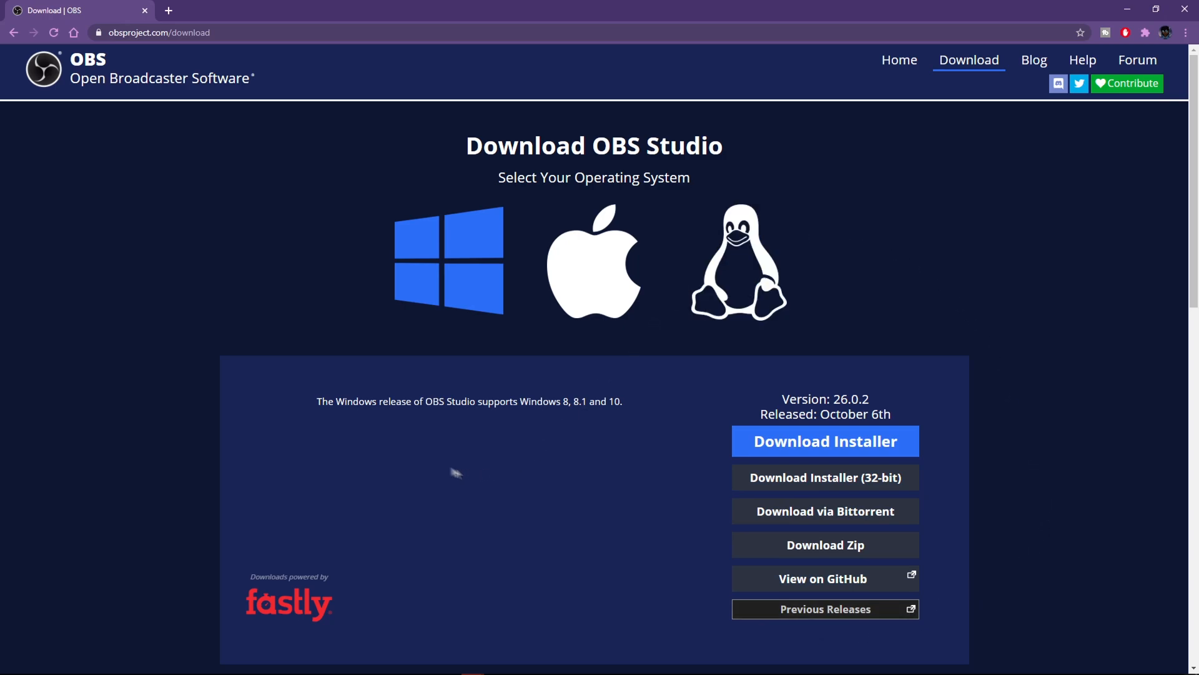
{"action": "mouse_move", "coordinate": [509, 287]}
{"action": "type", "text": "obs"}
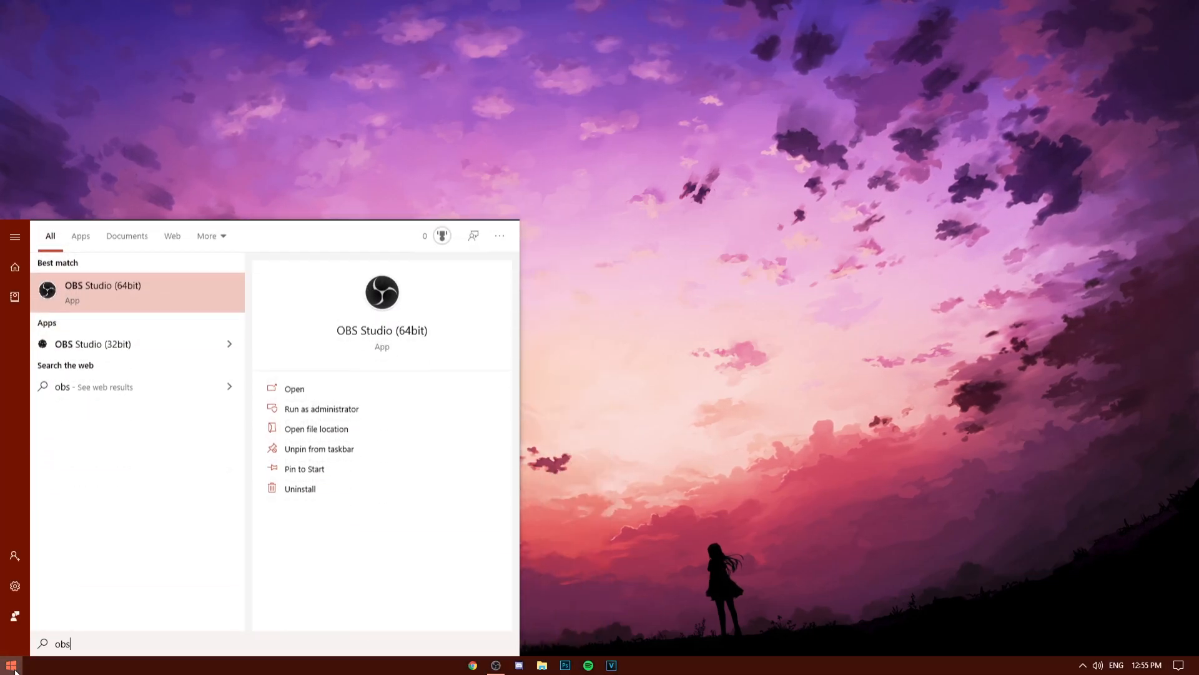
{"action": "mouse_move", "coordinate": [321, 408]}
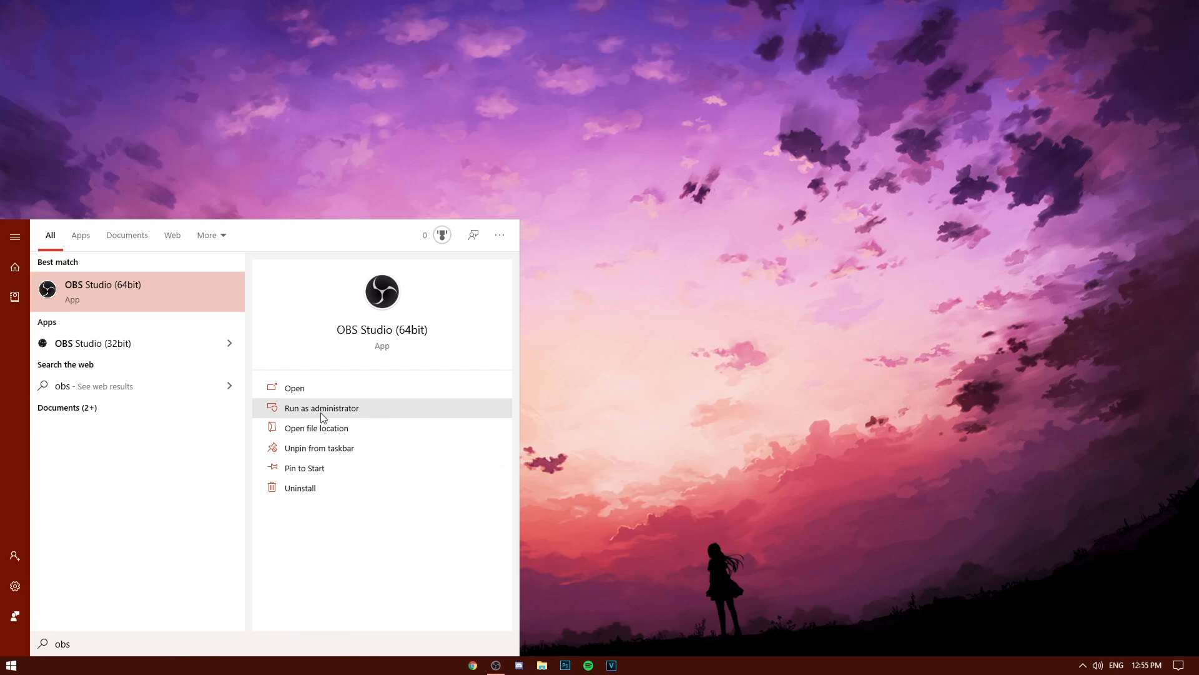
{"action": "mouse_move", "coordinate": [386, 417]}
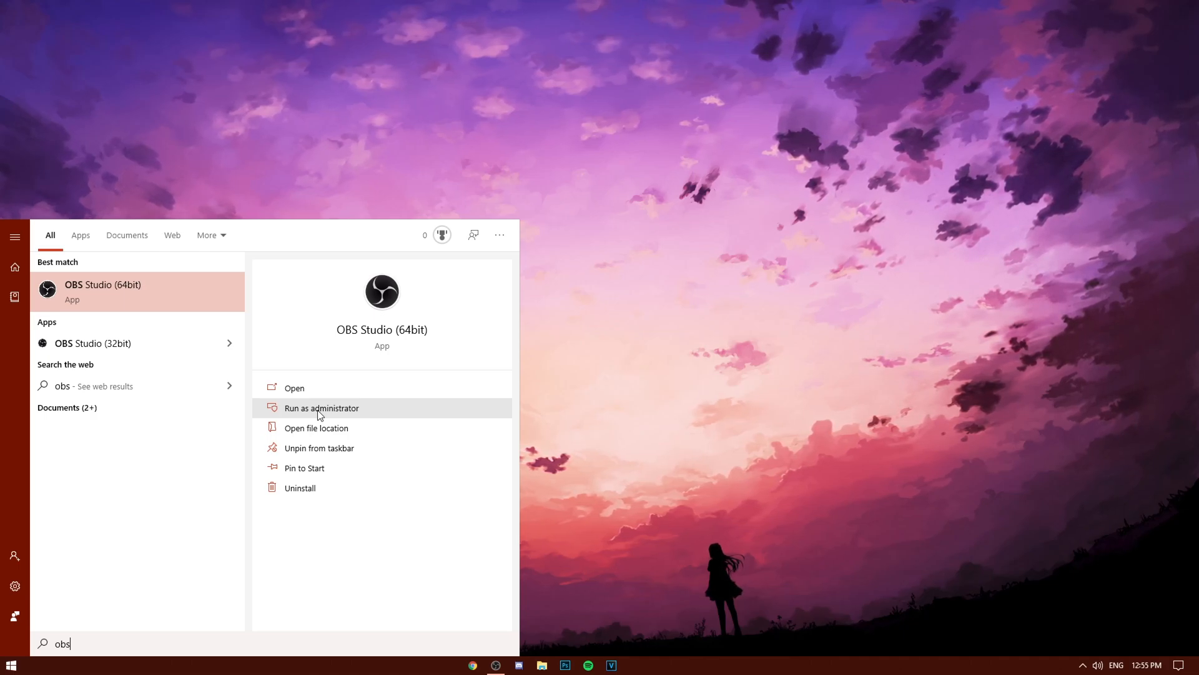
Step: Run OBS Studio (64bit) as administrator from the Start menu search for 'obs'
{"action": "left_click", "coordinate": [321, 408]}
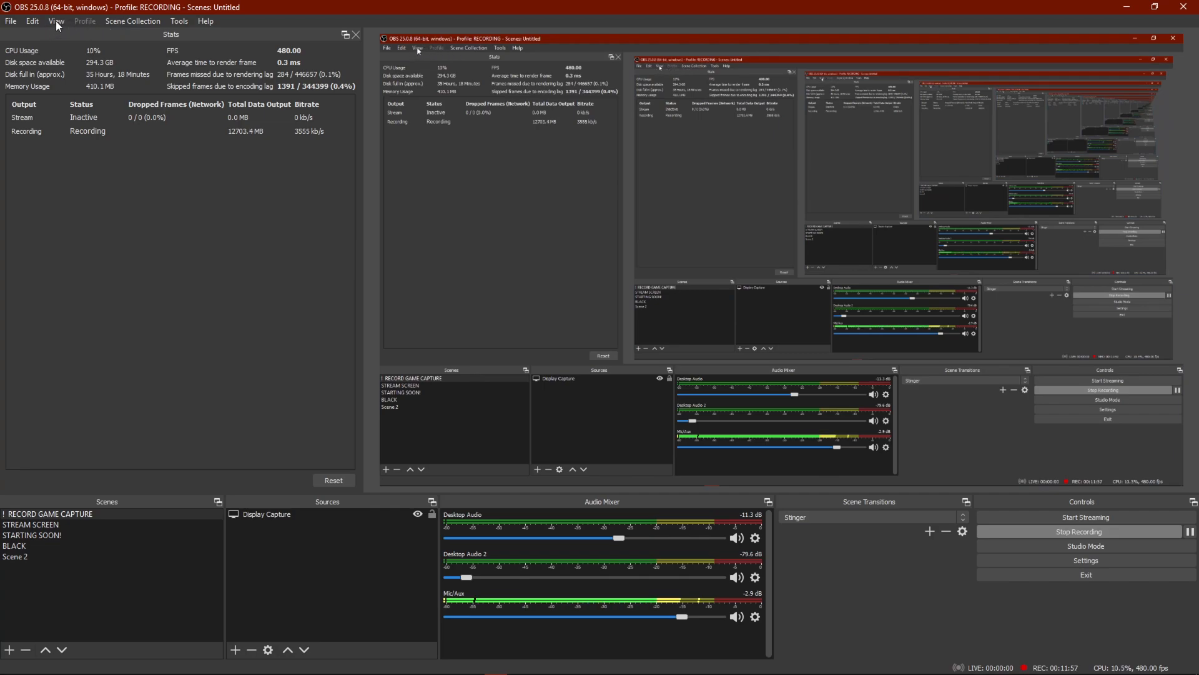
{"action": "left_click", "coordinate": [56, 21]}
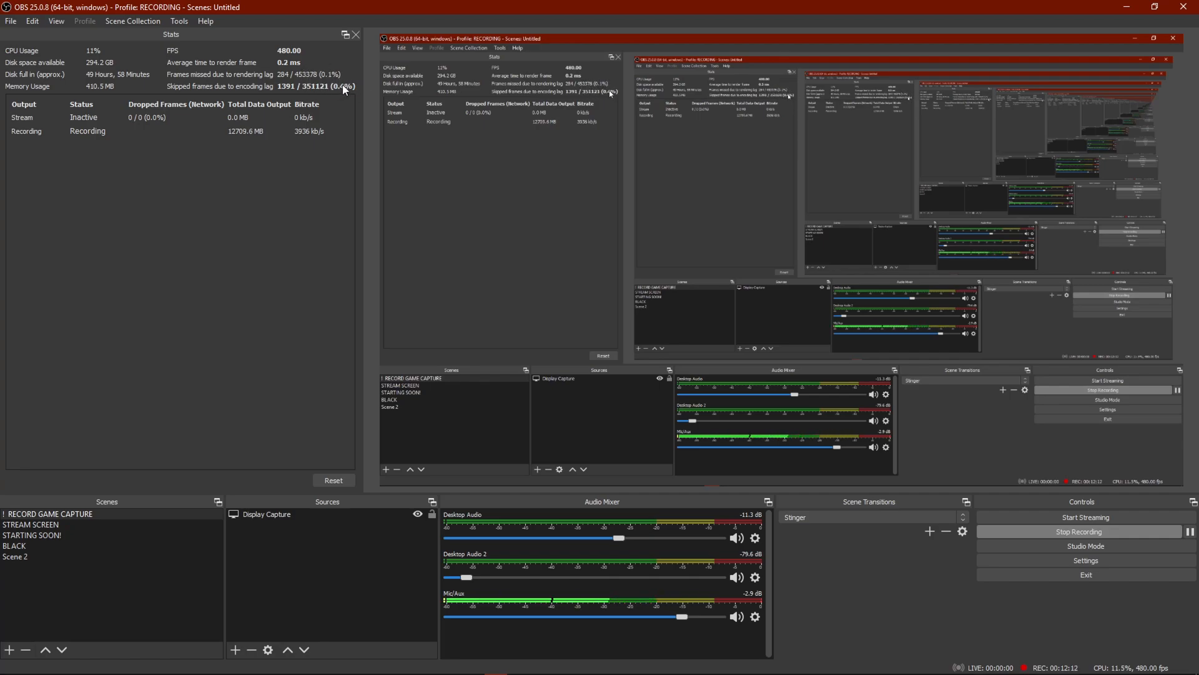
Step: Review OBS recording output settings: NVENC H.264 encoder, CQP rate control, CQ level 12
{"action": "left_click", "coordinate": [1084, 559]}
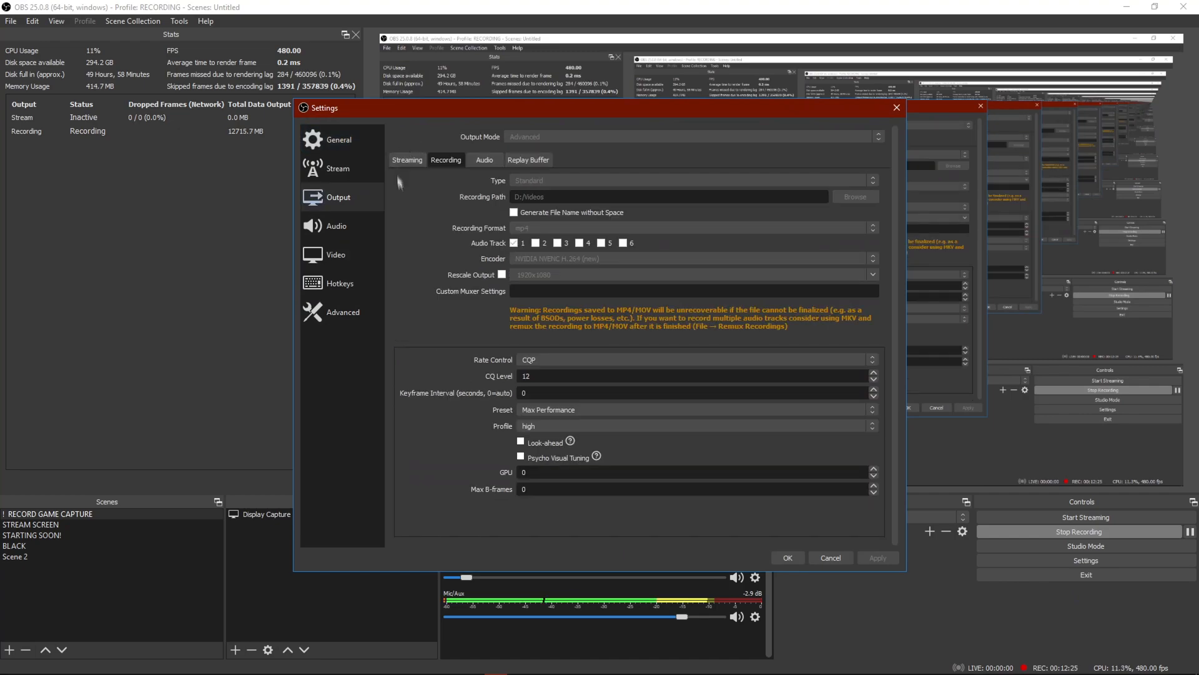
{"action": "mouse_move", "coordinate": [413, 204]}
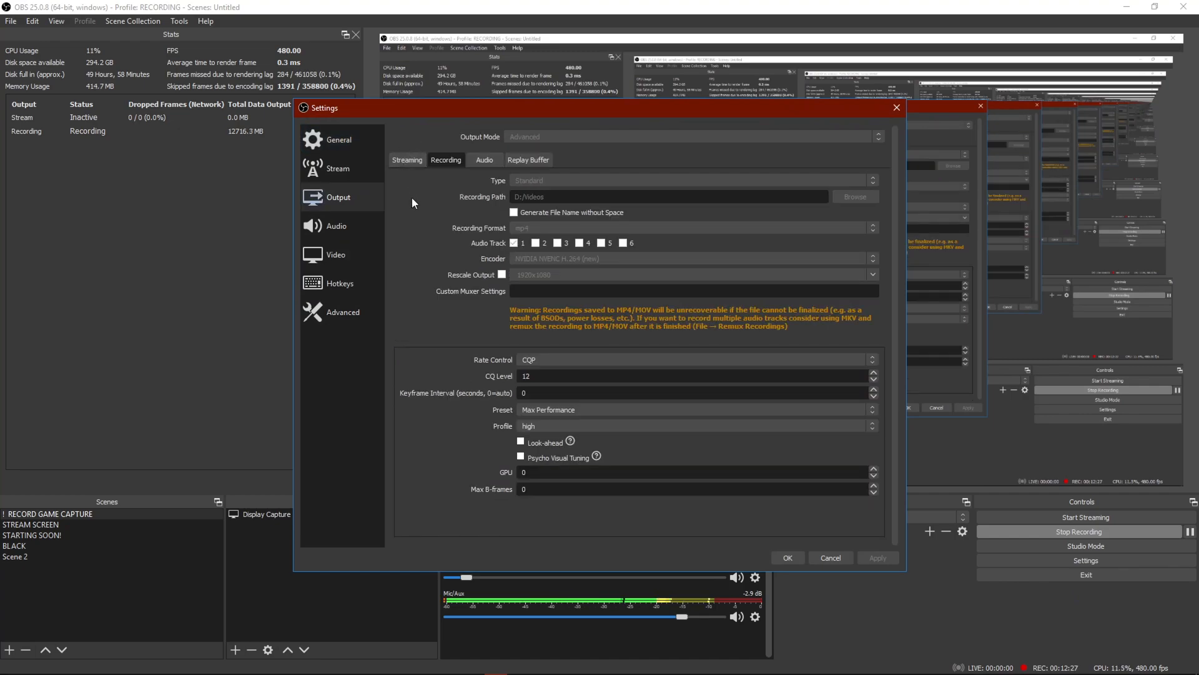
{"action": "mouse_move", "coordinate": [446, 160]}
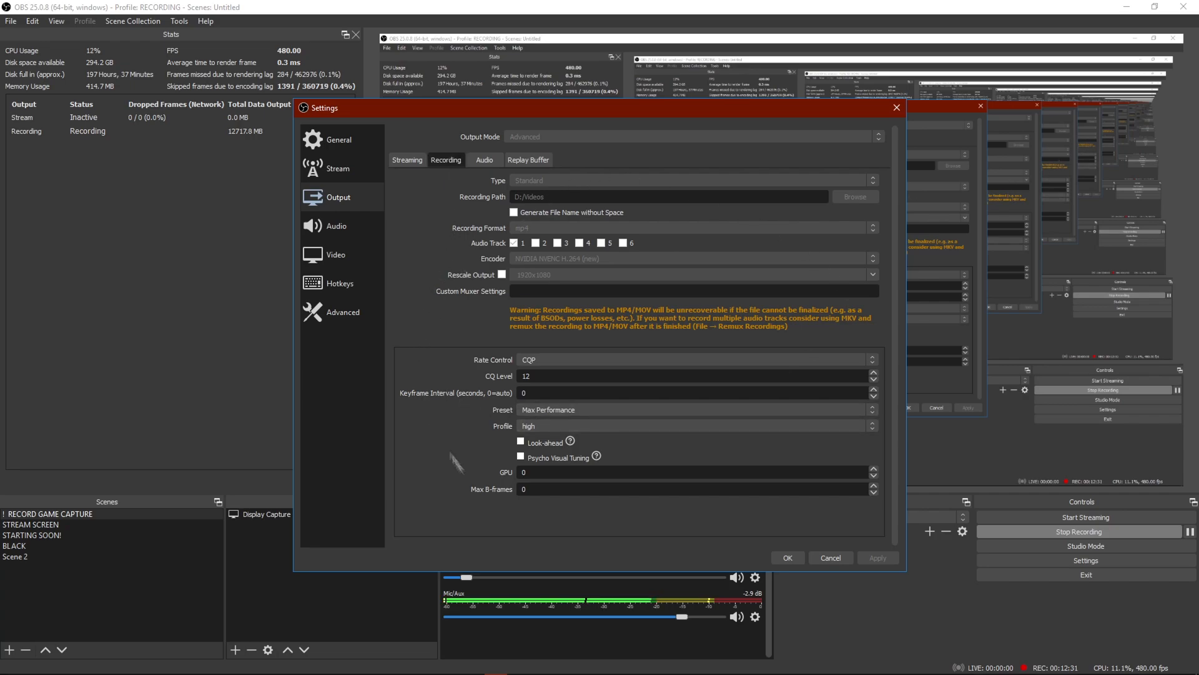
{"action": "mouse_move", "coordinate": [604, 265]}
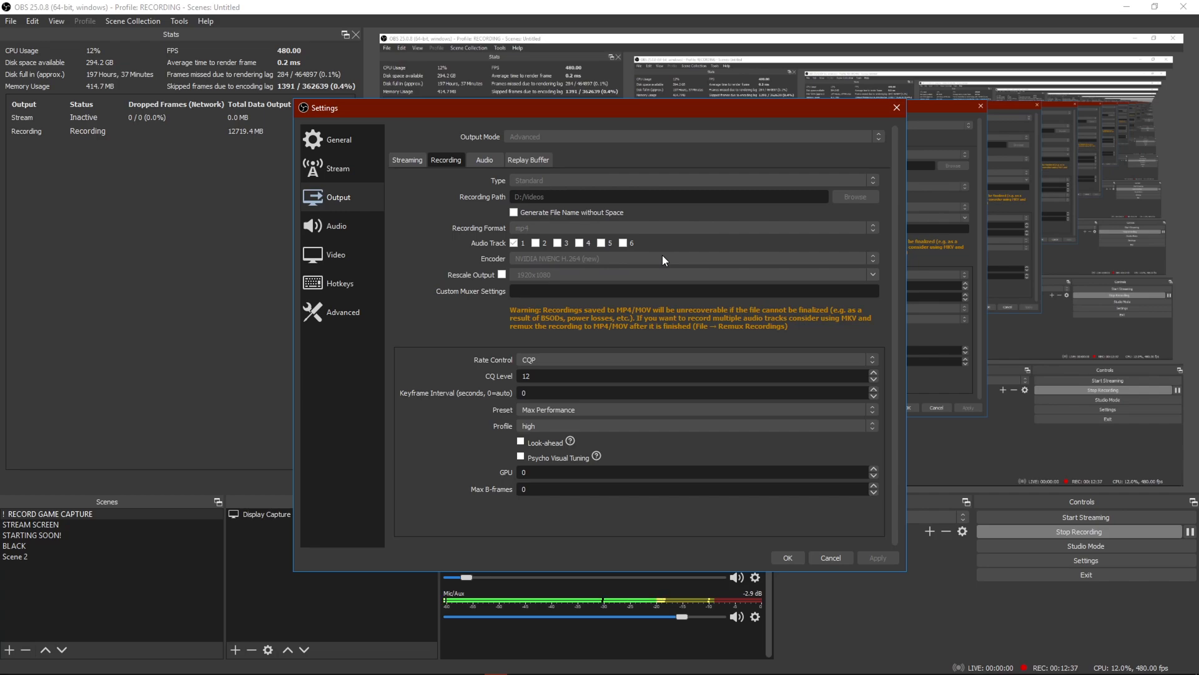
{"action": "mouse_move", "coordinate": [647, 263]}
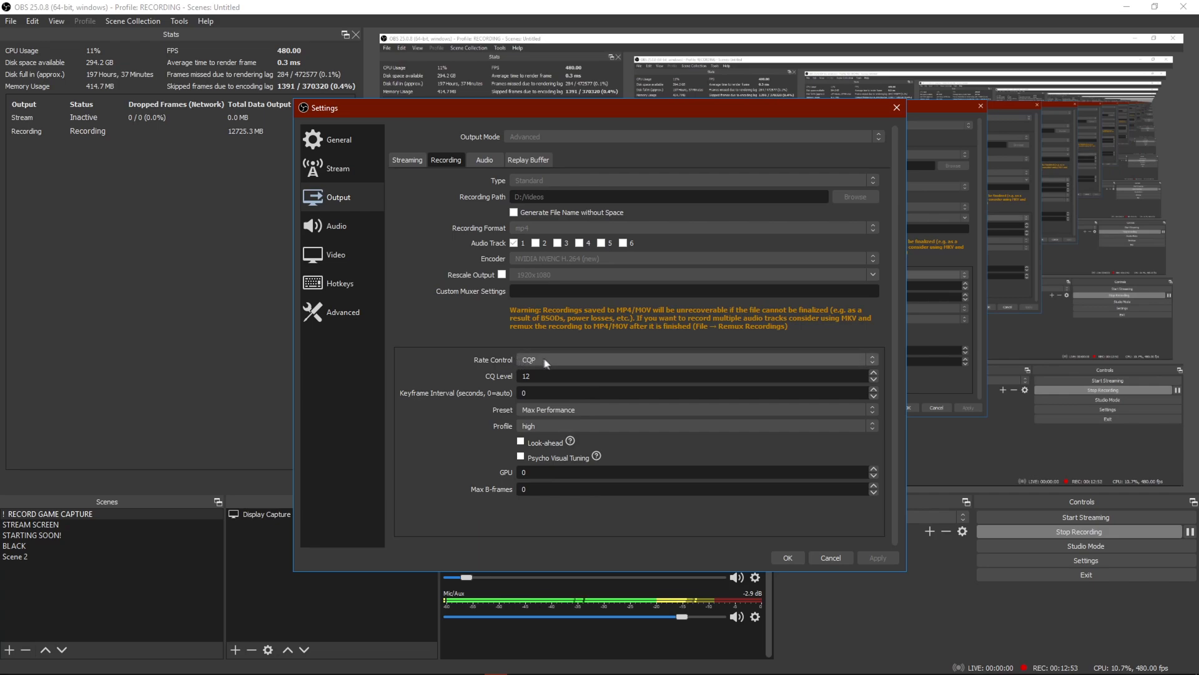
{"action": "triple_click", "coordinate": [525, 375]}
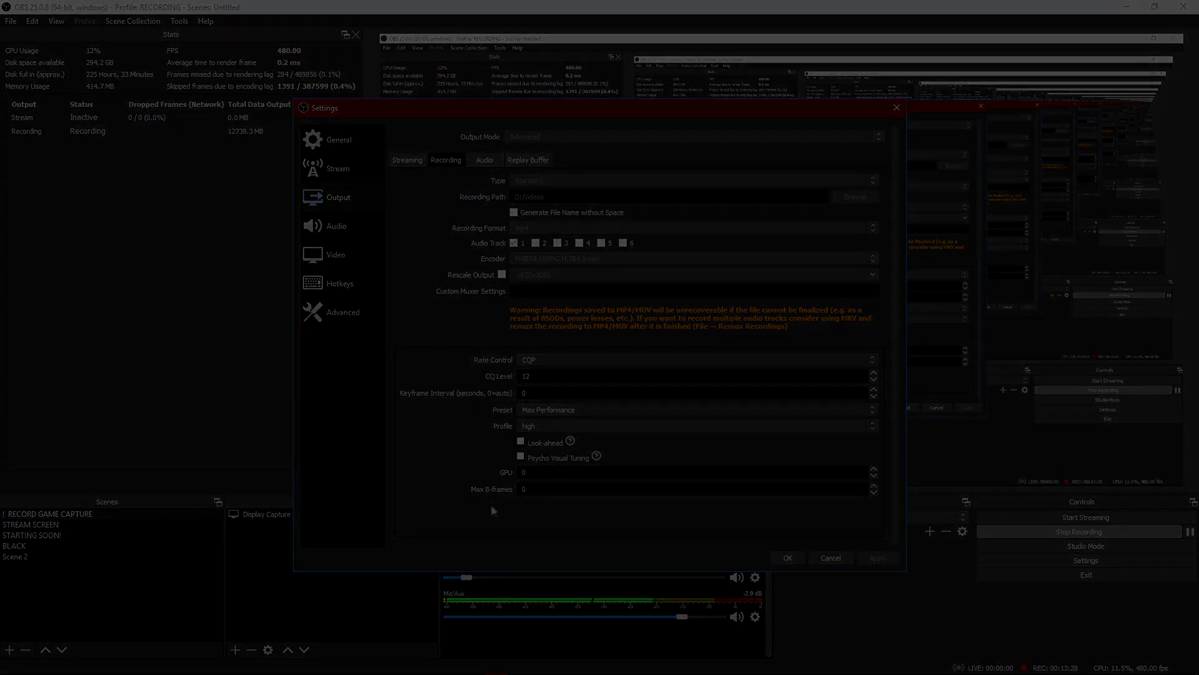
Step: Review OBS video settings of 1920x1080 canvas and output at 480/1 FPS, then apply
{"action": "left_click", "coordinate": [334, 254]}
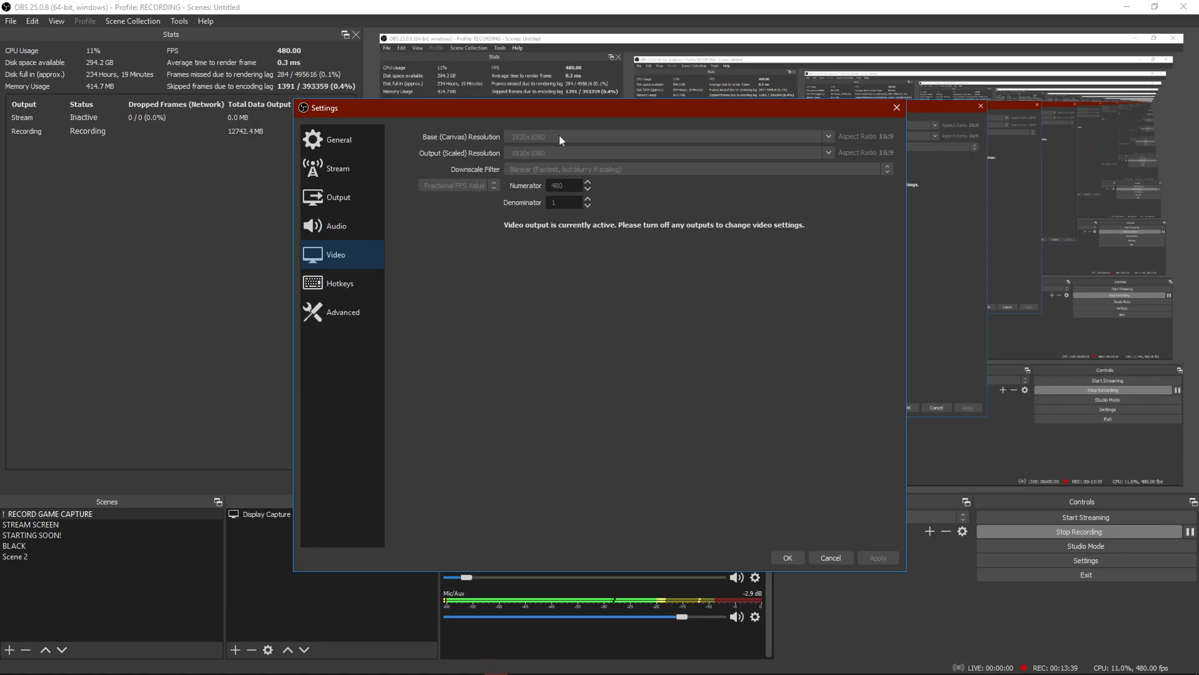
{"action": "mouse_move", "coordinate": [520, 126]}
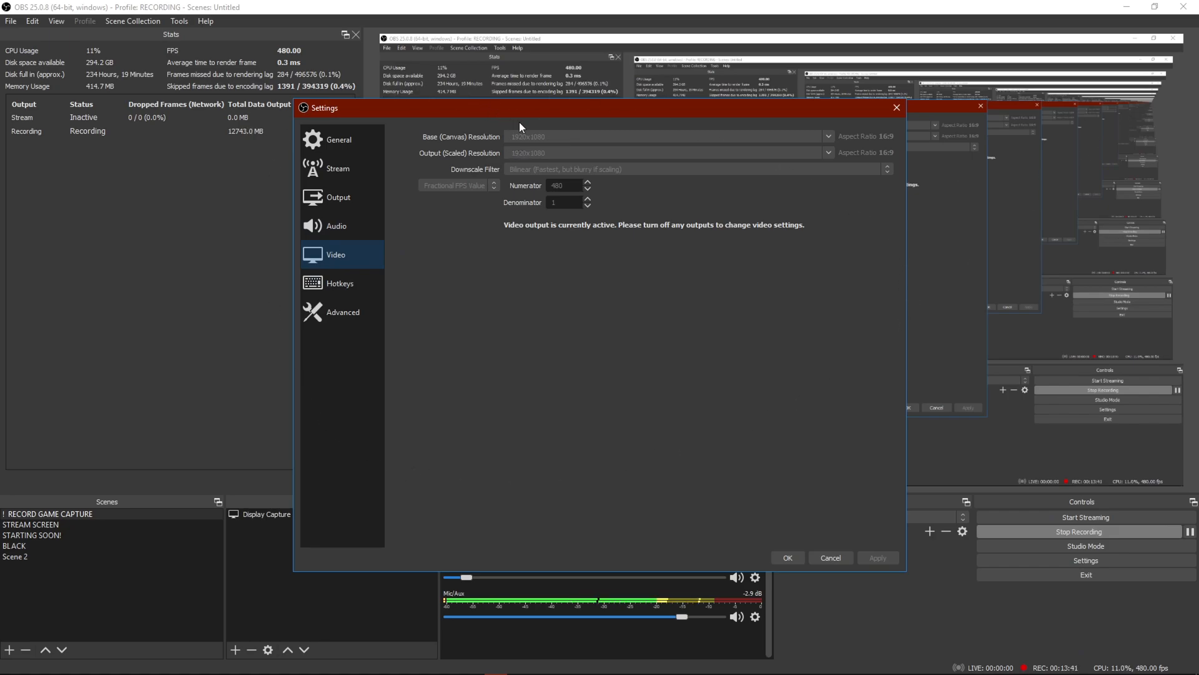
{"action": "mouse_move", "coordinate": [535, 163]}
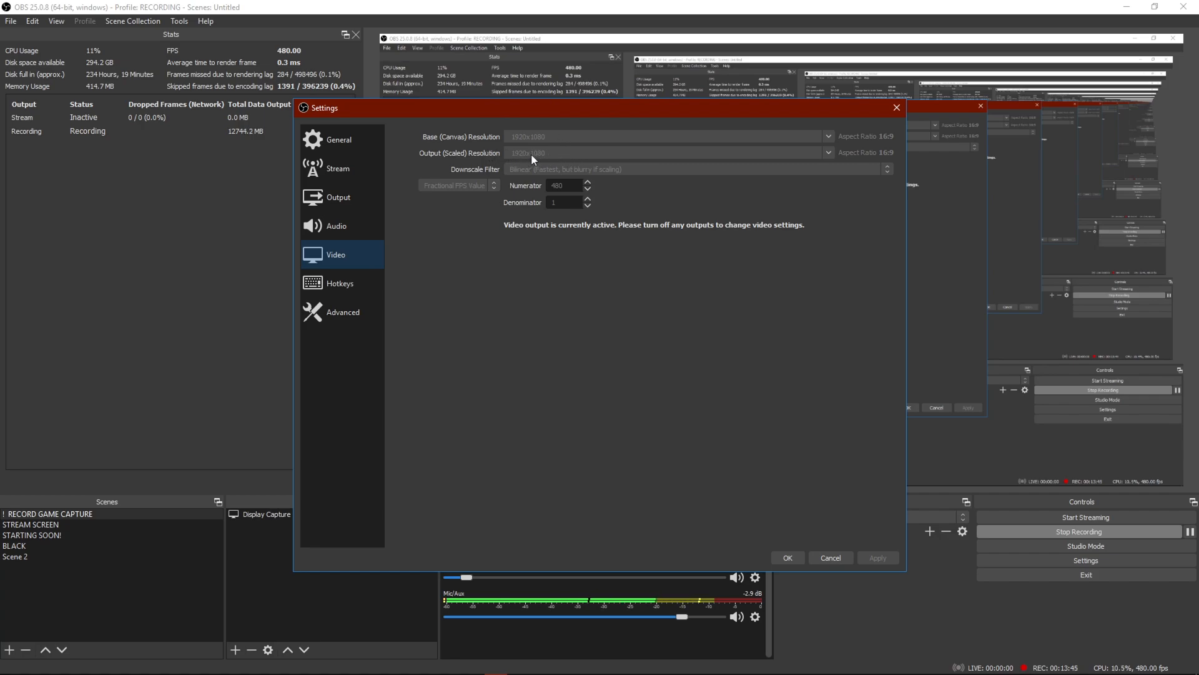
{"action": "mouse_move", "coordinate": [524, 176]}
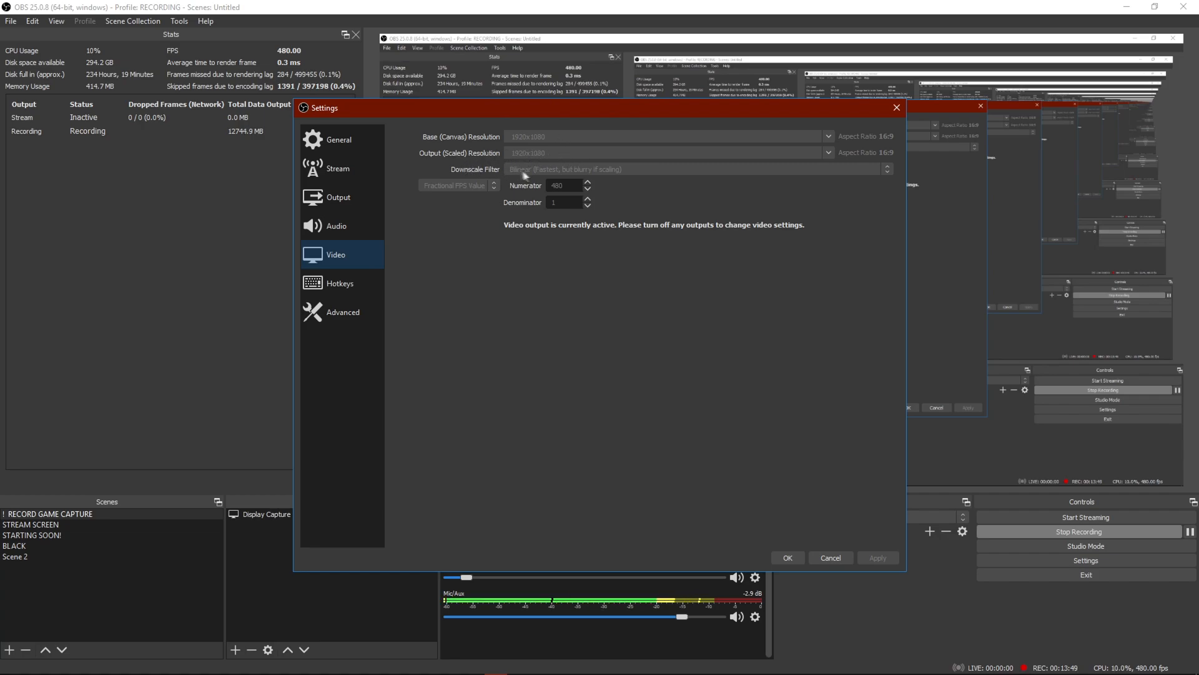
{"action": "mouse_move", "coordinate": [617, 174]}
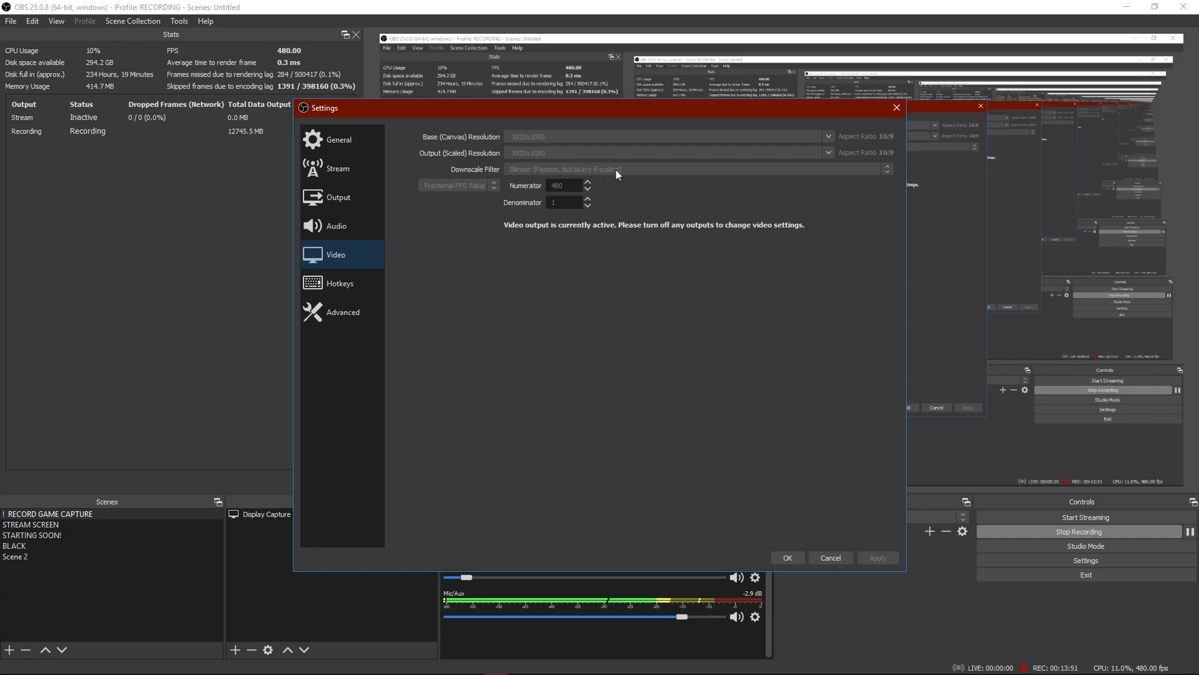
{"action": "mouse_move", "coordinate": [464, 191]}
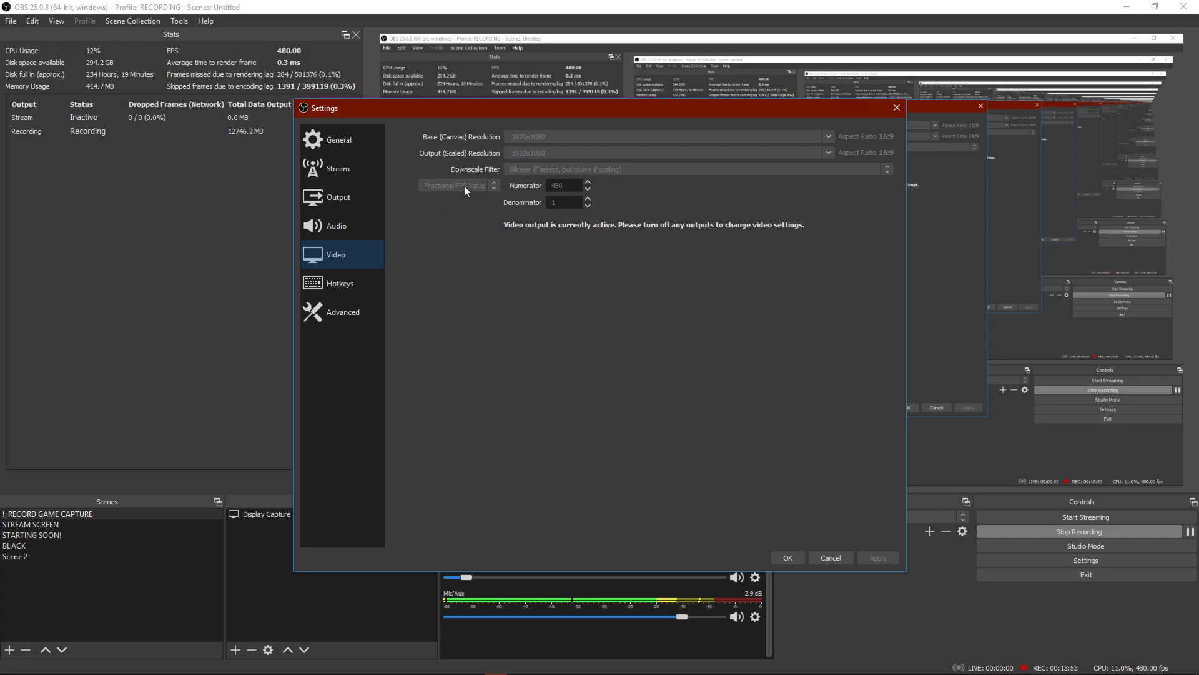
{"action": "mouse_move", "coordinate": [576, 188]}
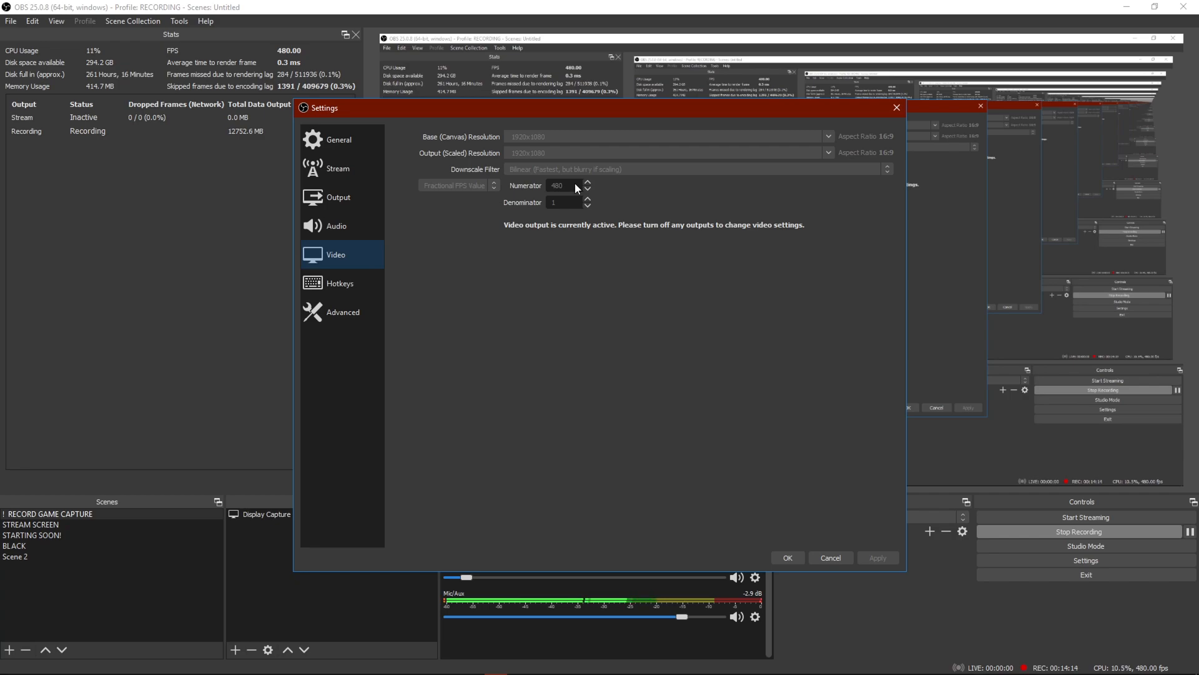
{"action": "mouse_move", "coordinate": [569, 204]}
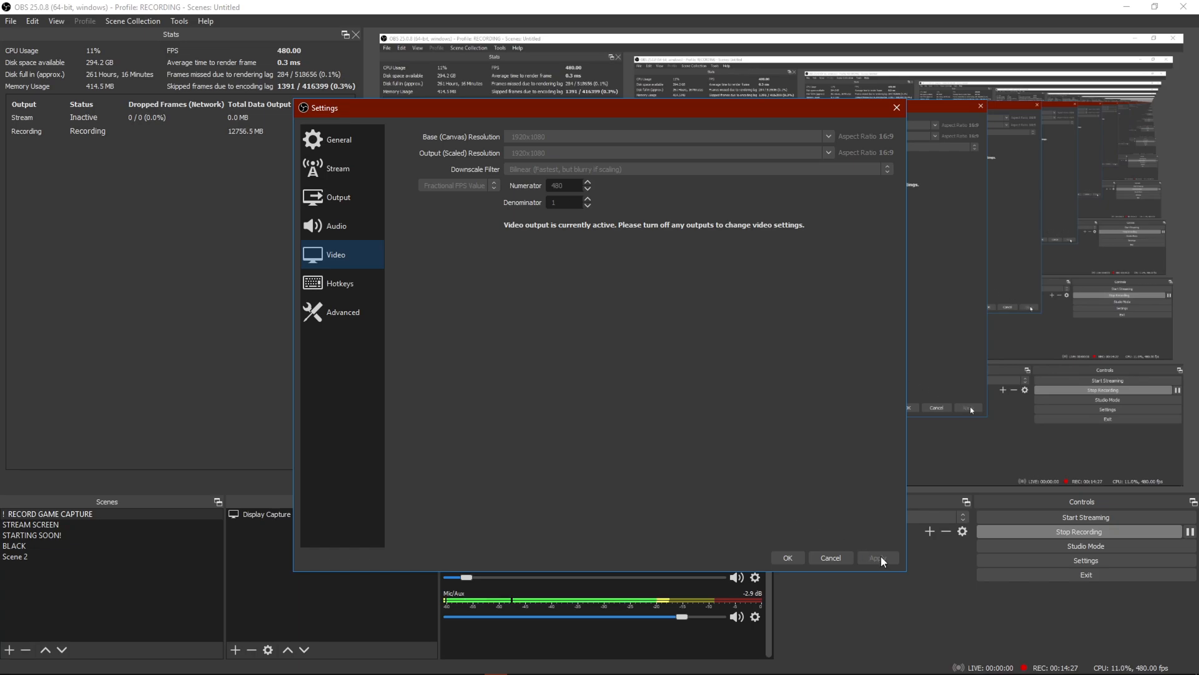
{"action": "left_click", "coordinate": [341, 311]}
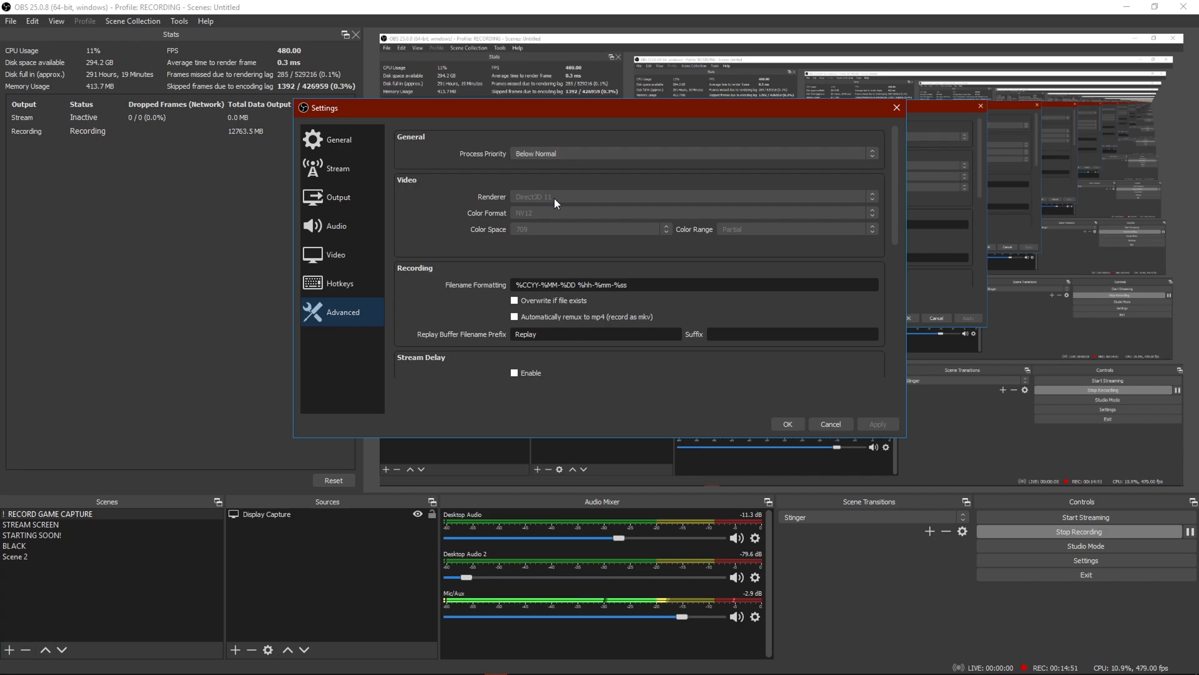
{"action": "mouse_move", "coordinate": [541, 231]}
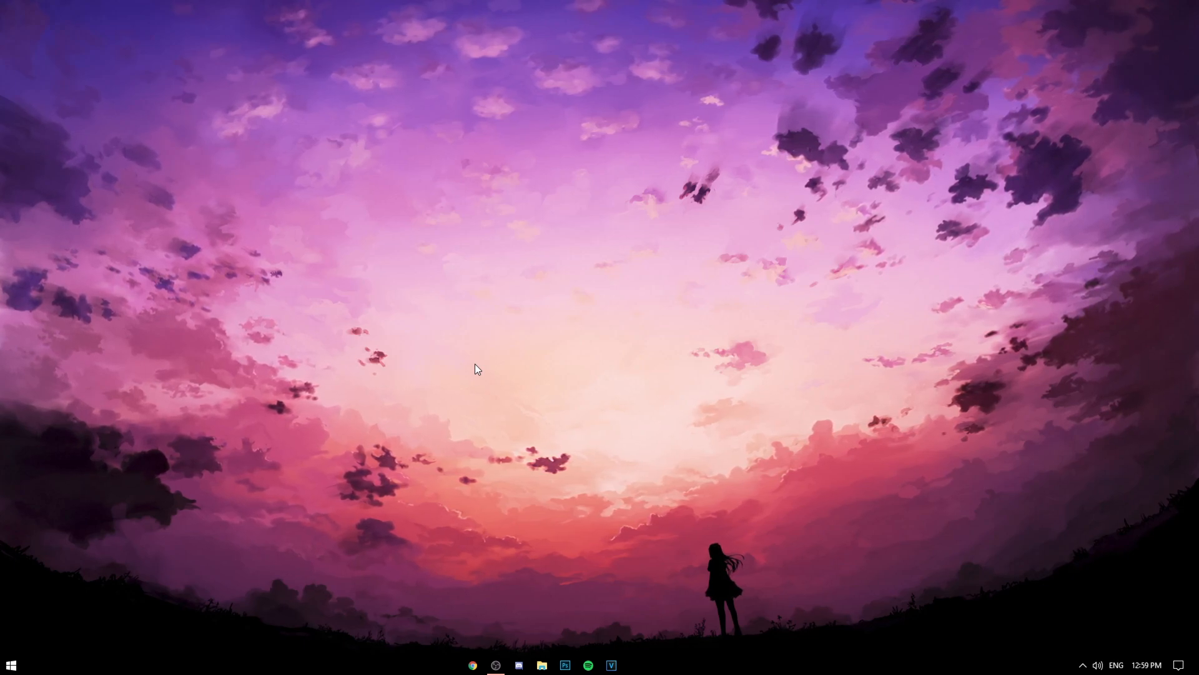
{"action": "mouse_move", "coordinate": [611, 656]}
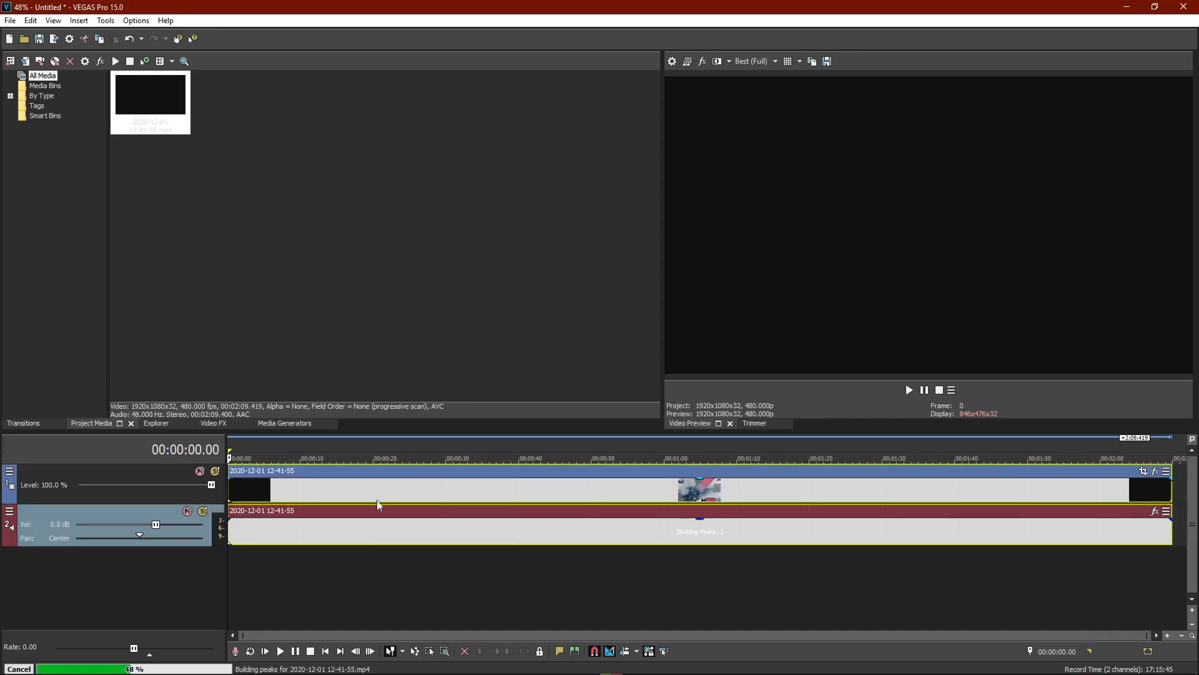
{"action": "mouse_move", "coordinate": [276, 505]}
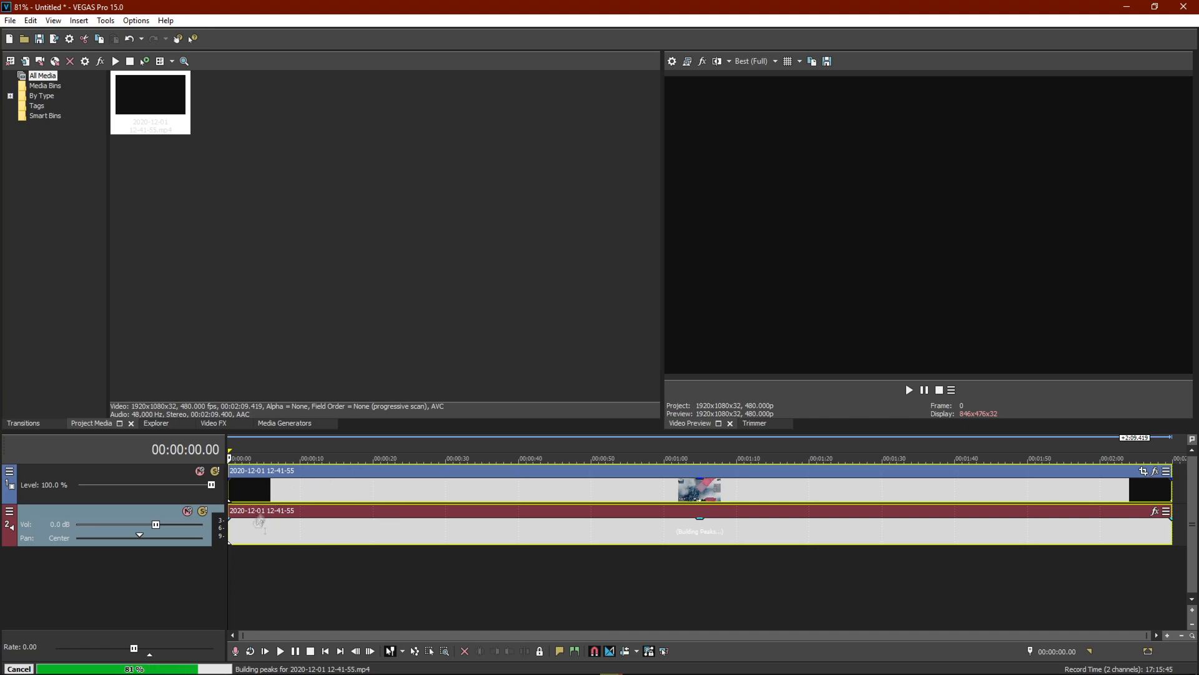
Step: Once peaks finish building, place the timeline cursor near 1:05 to preview gameplay
{"action": "left_click", "coordinate": [700, 458]}
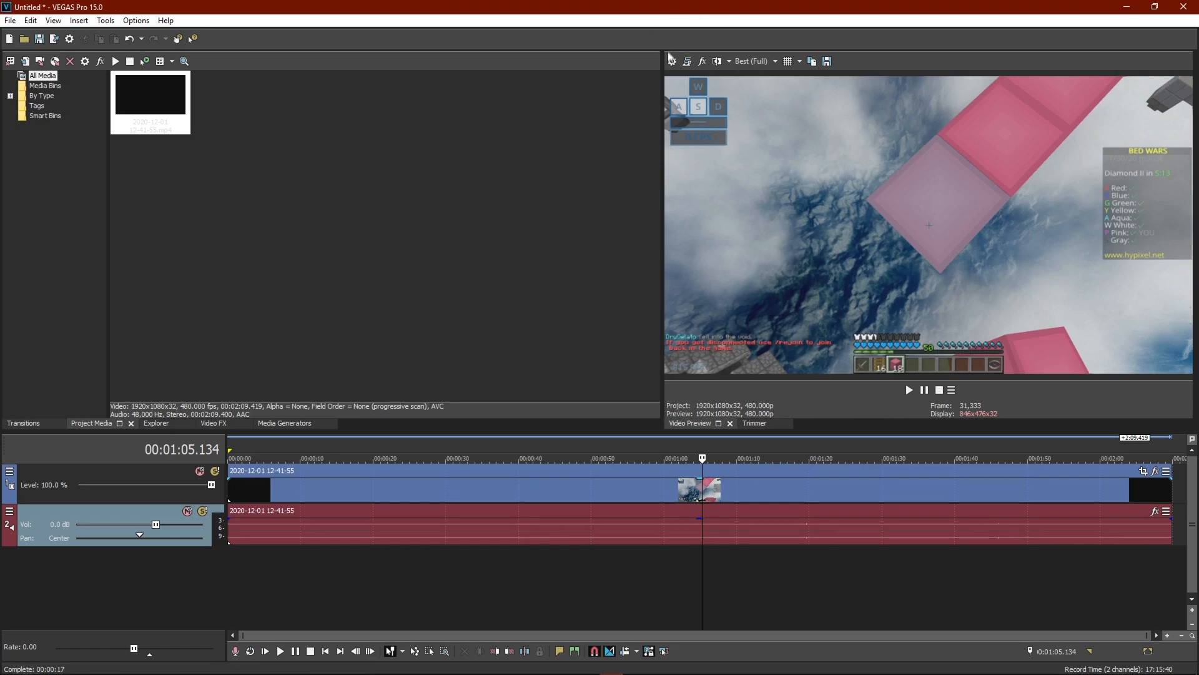
Step: Apply the TRIPIS 60 FPS RENDERS template in Project Properties for a 1920×1080, 120 fps project
{"action": "left_click", "coordinate": [670, 61]}
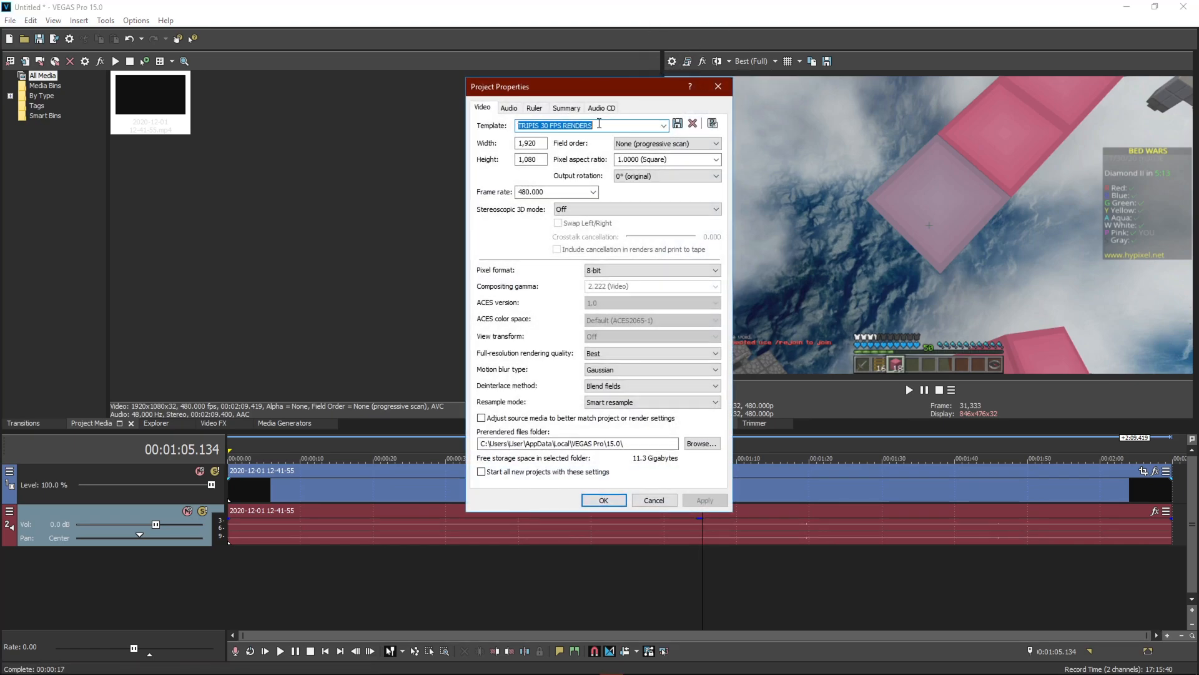
{"action": "left_click", "coordinate": [659, 126]}
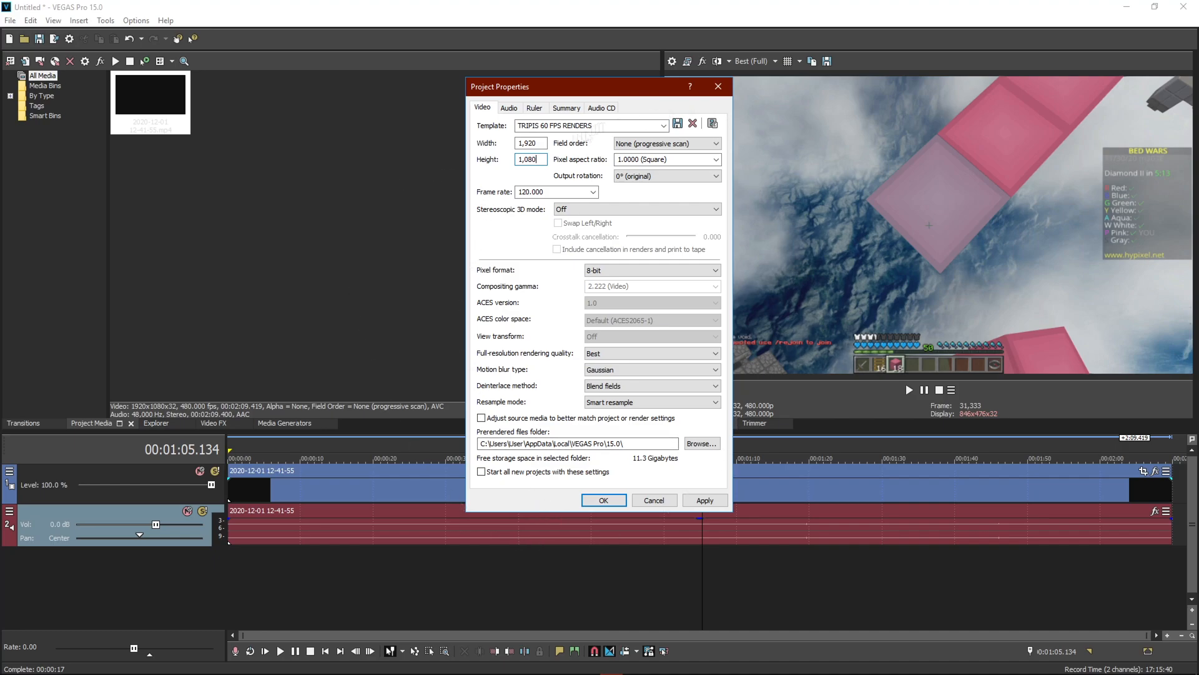
{"action": "triple_click", "coordinate": [531, 159]}
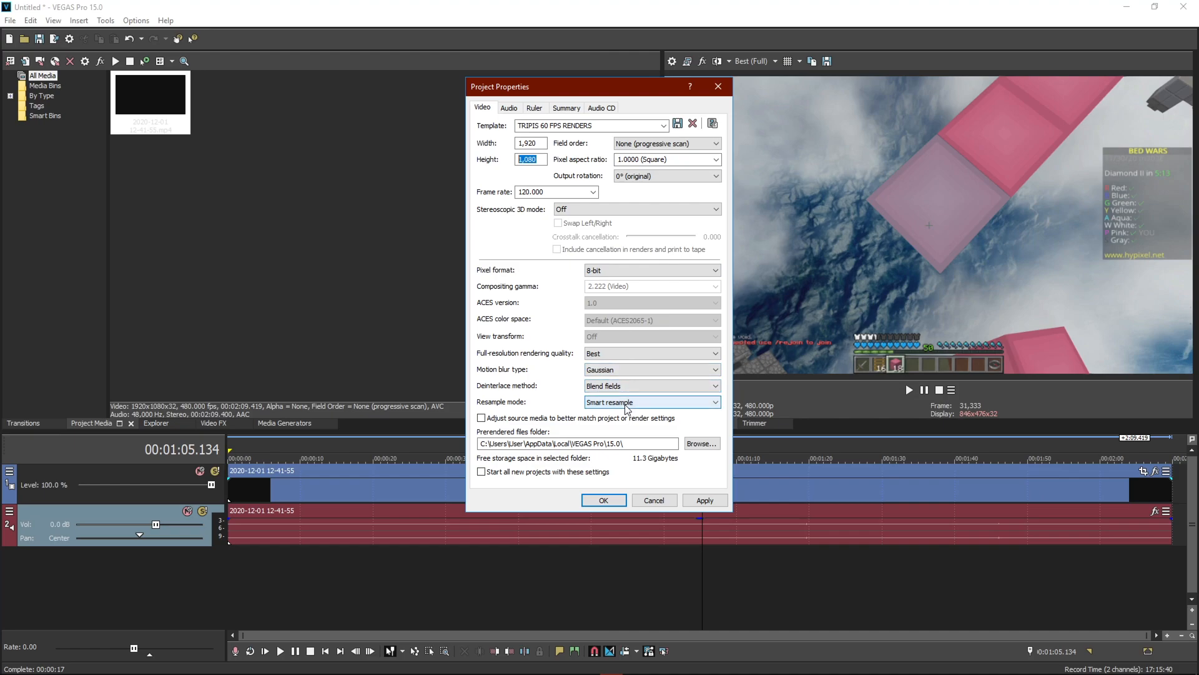
{"action": "mouse_move", "coordinate": [532, 478]}
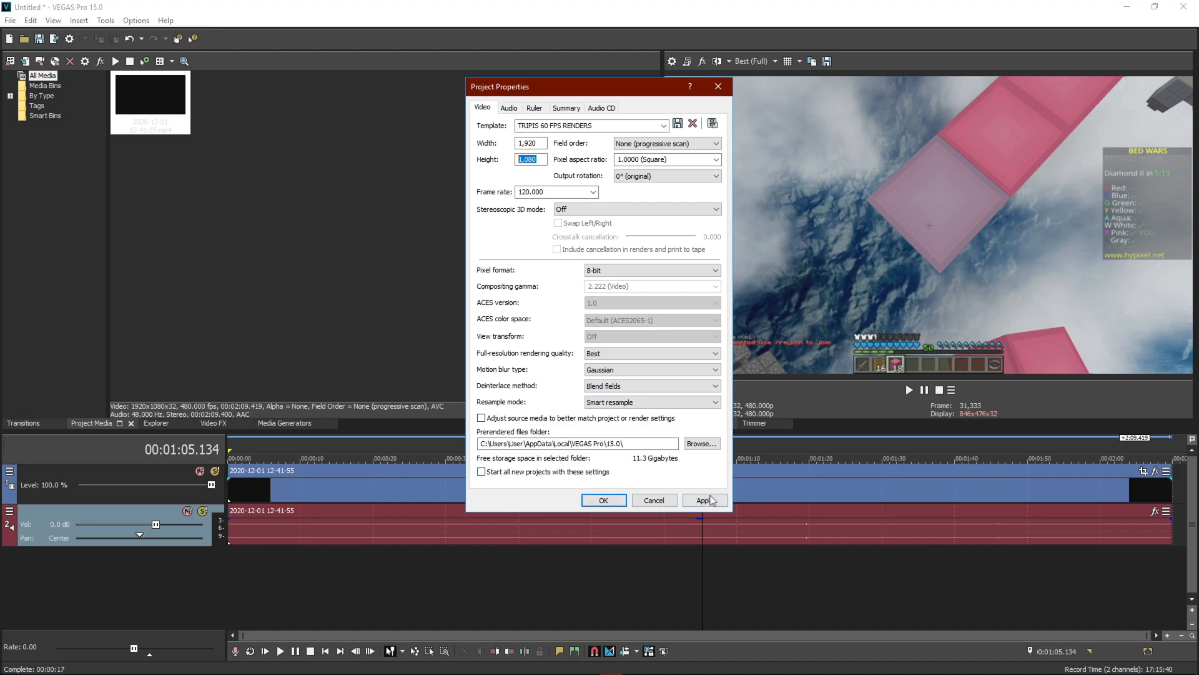
{"action": "left_click", "coordinate": [604, 499]}
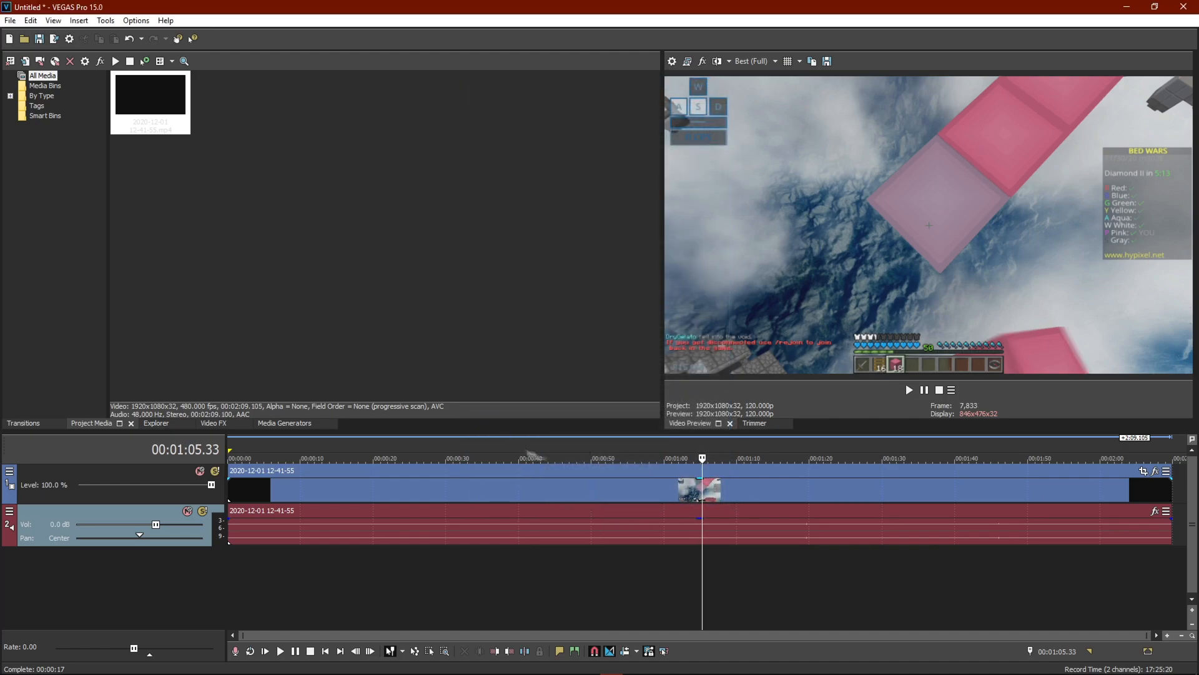
{"action": "mouse_move", "coordinate": [781, 408]}
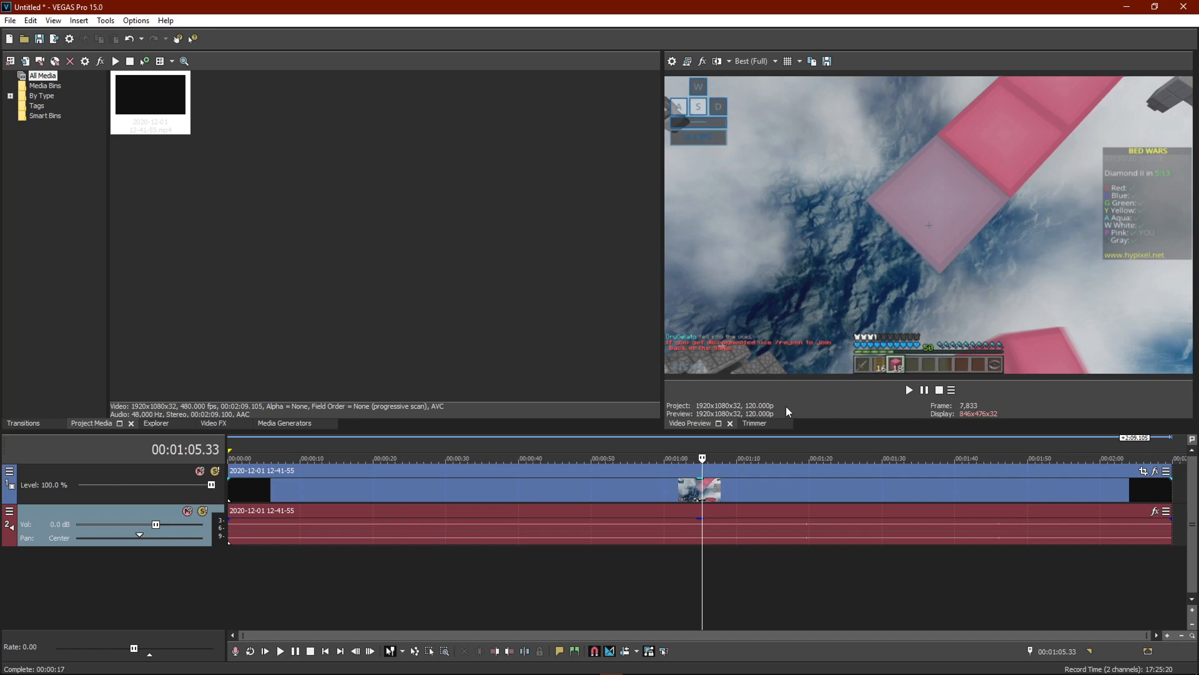
{"action": "mouse_move", "coordinate": [149, 100]}
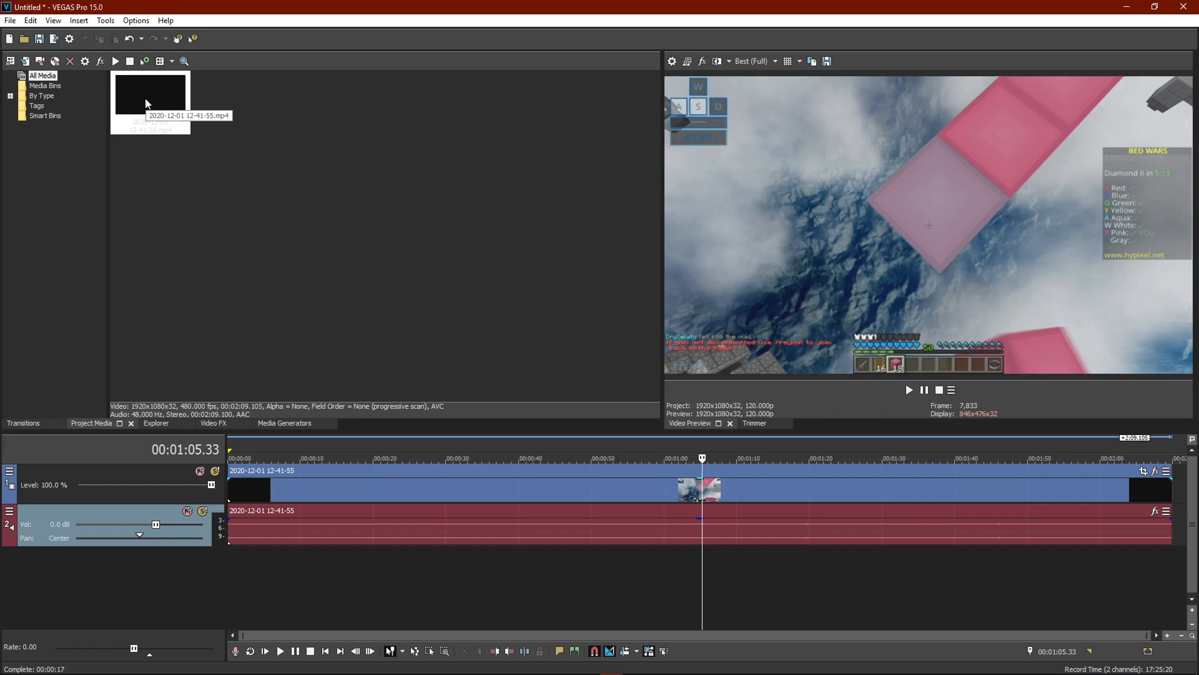
{"action": "mouse_move", "coordinate": [103, 430]}
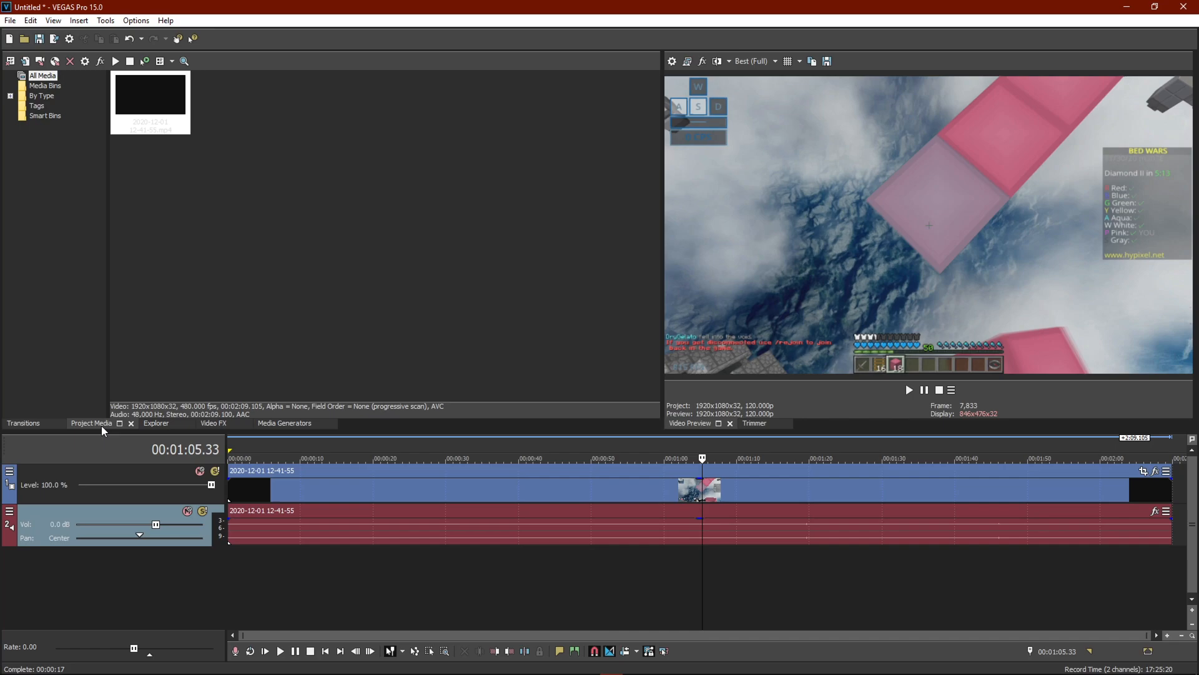
Step: Match project video settings to the 480 fps gameplay clip and mark a 0:52–1:11 region
{"action": "right_click", "coordinate": [150, 94]}
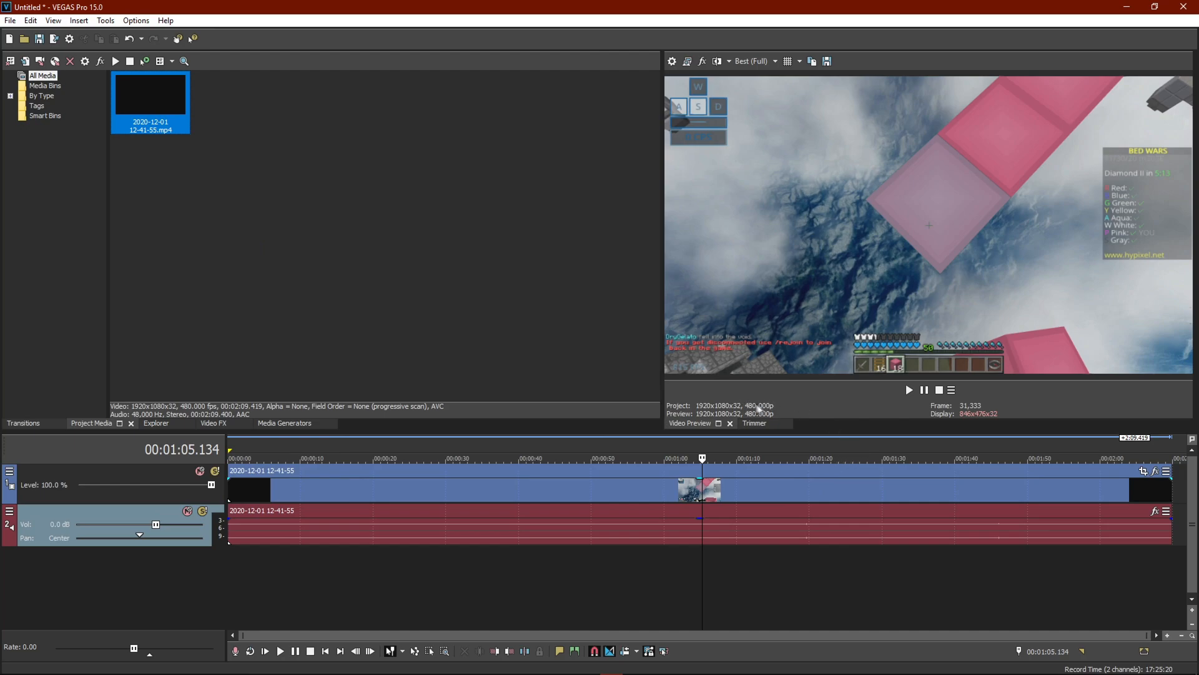
{"action": "mouse_move", "coordinate": [771, 396]}
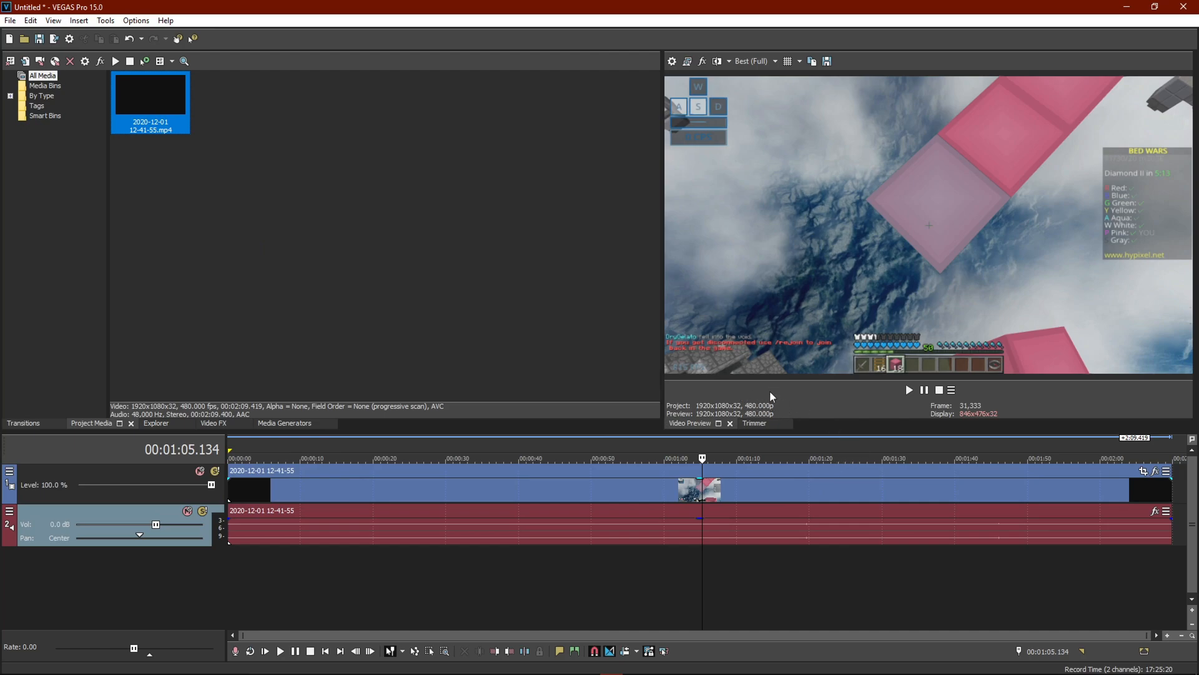
{"action": "left_click", "coordinate": [461, 332]}
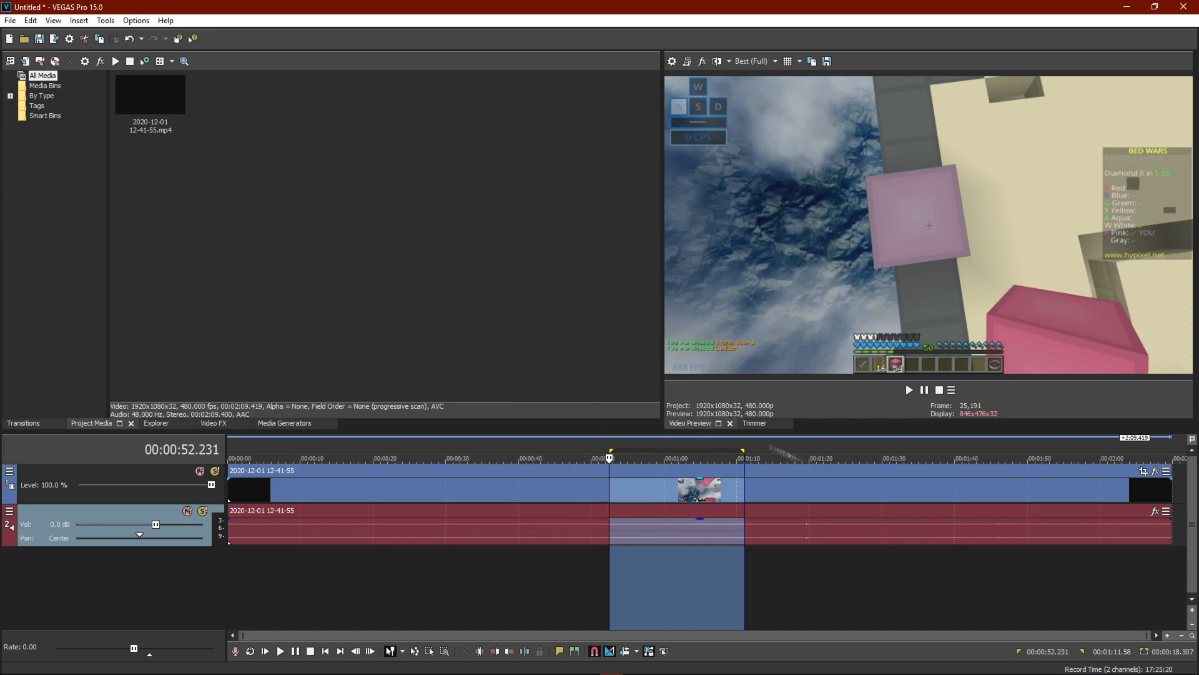
Step: In Render As, pick MAGIX AVC/AAC MP4 with the NEW SETTINGS! template and customize it
{"action": "left_click", "coordinate": [10, 20]}
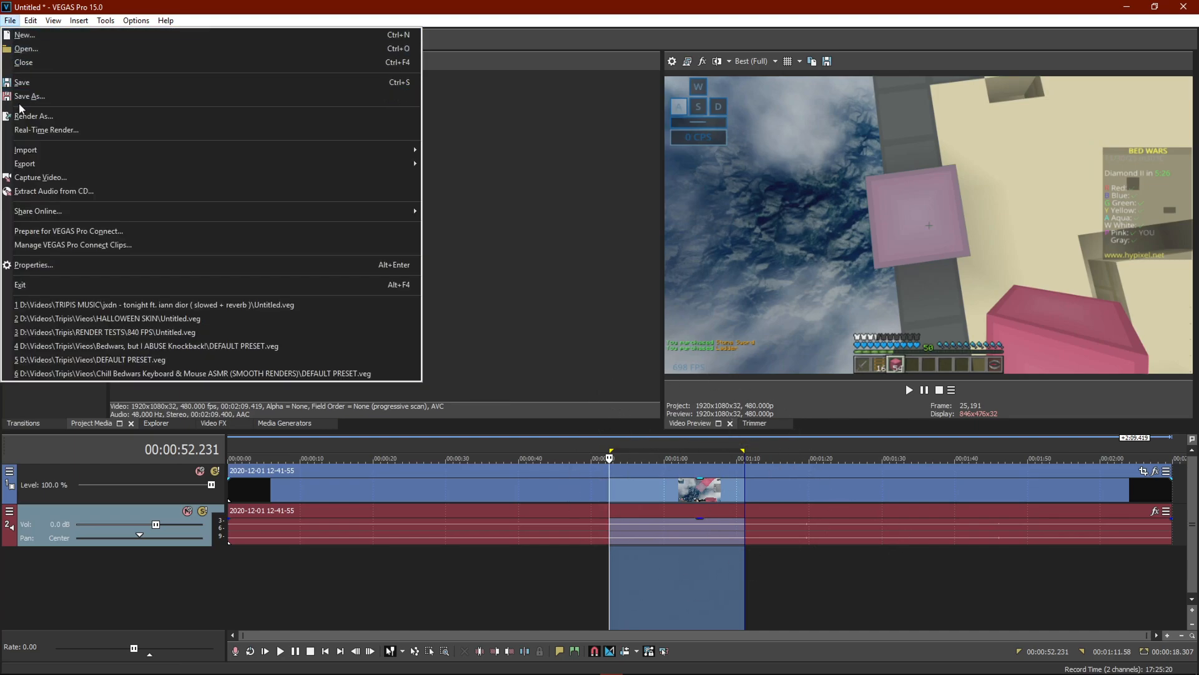
{"action": "left_click", "coordinate": [35, 116]}
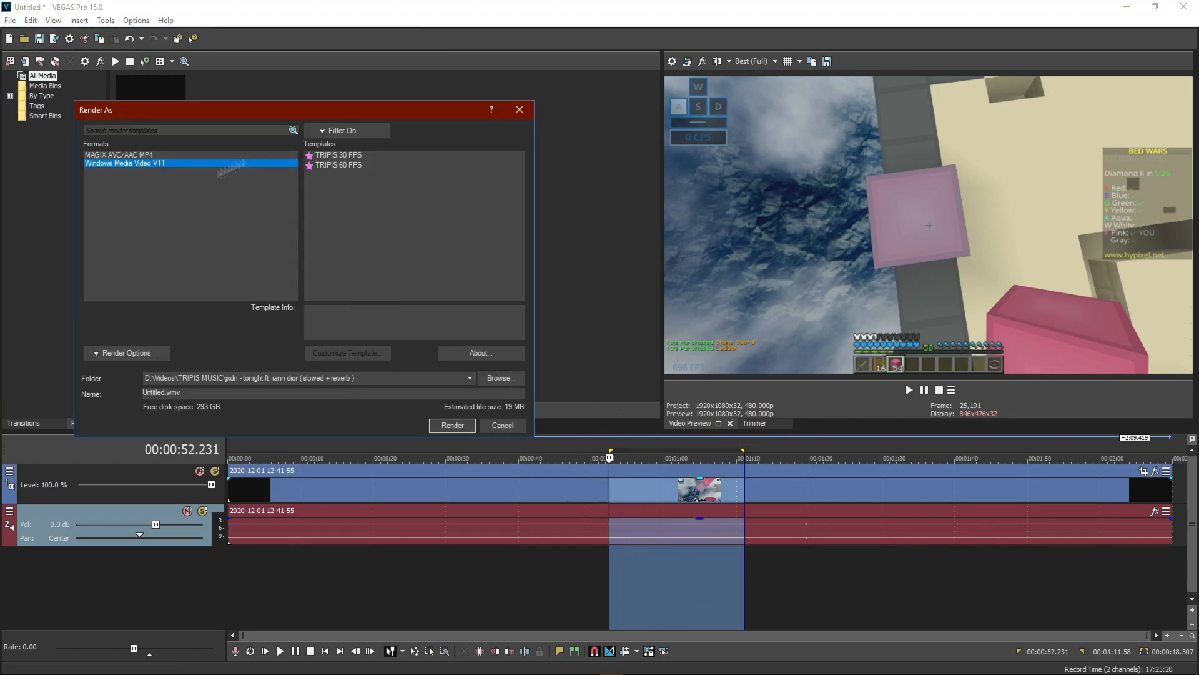
{"action": "left_click", "coordinate": [119, 155]}
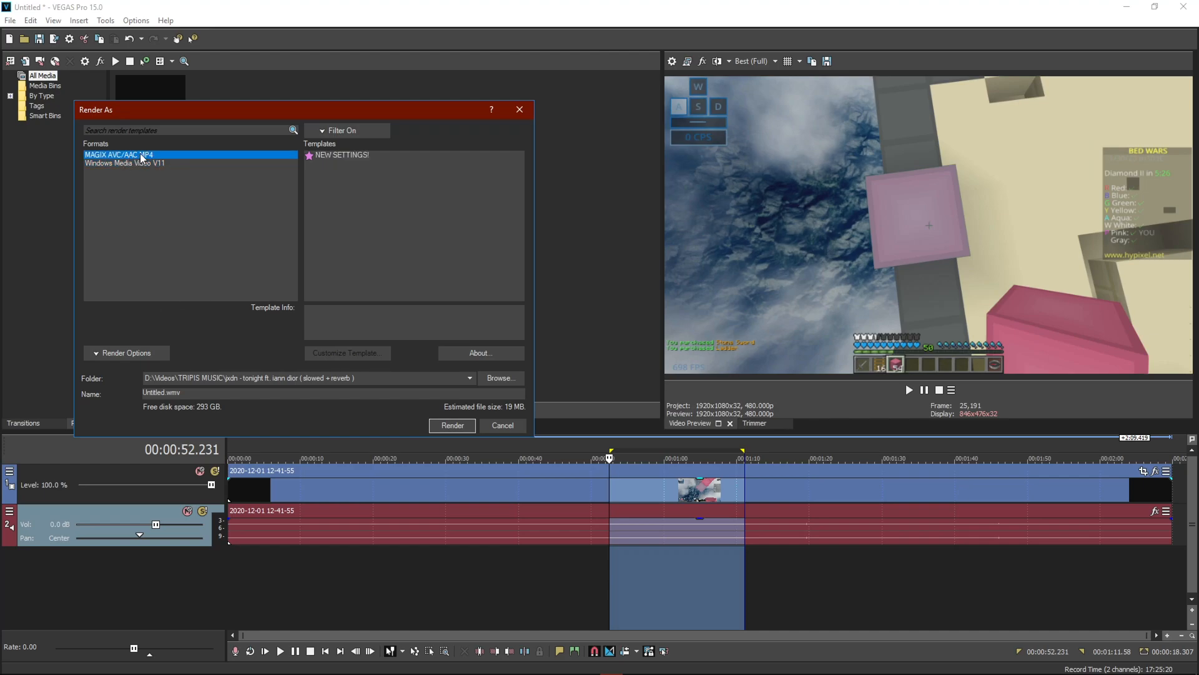
{"action": "left_click", "coordinate": [342, 155]}
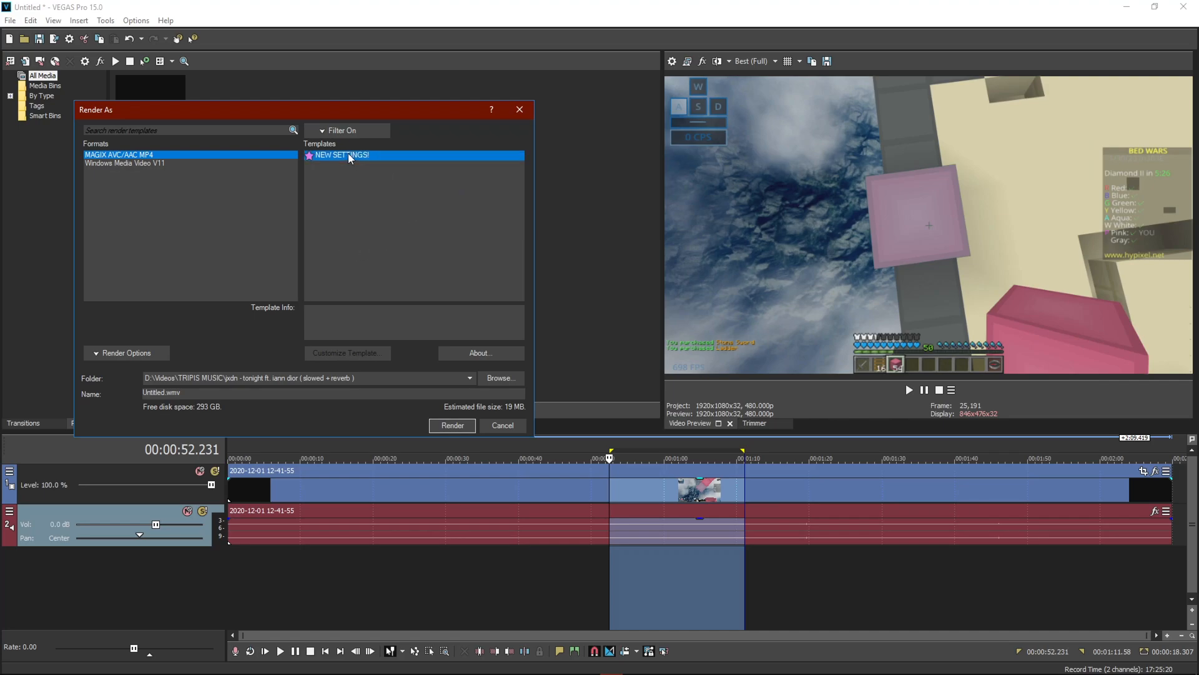
{"action": "left_click", "coordinate": [341, 155]}
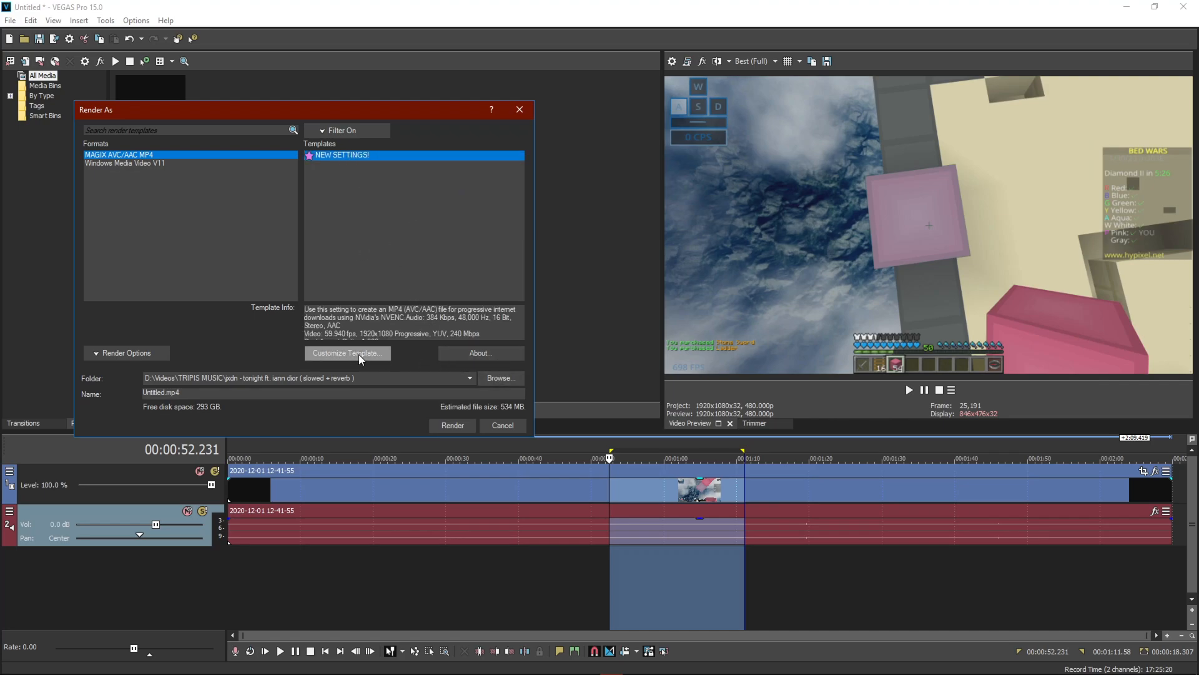
{"action": "left_click", "coordinate": [346, 353]}
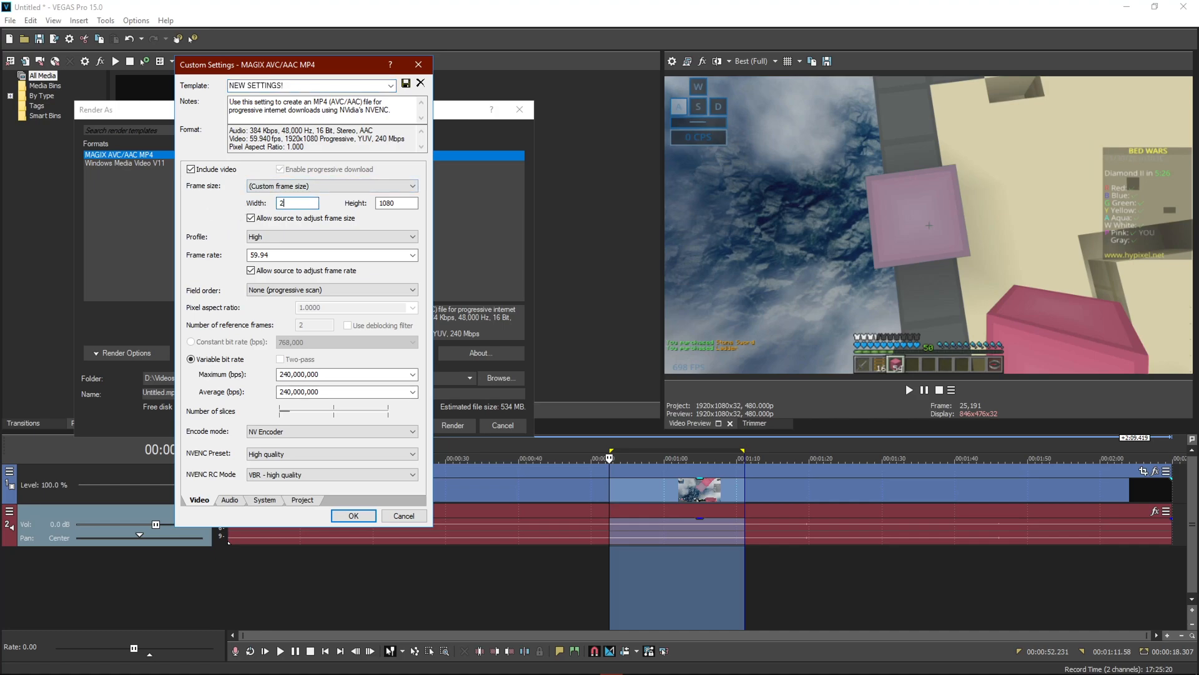
Step: Enter a 2560×1440 frame size in the template's Video tab, then view the Project tab
{"action": "type", "text": "560"}
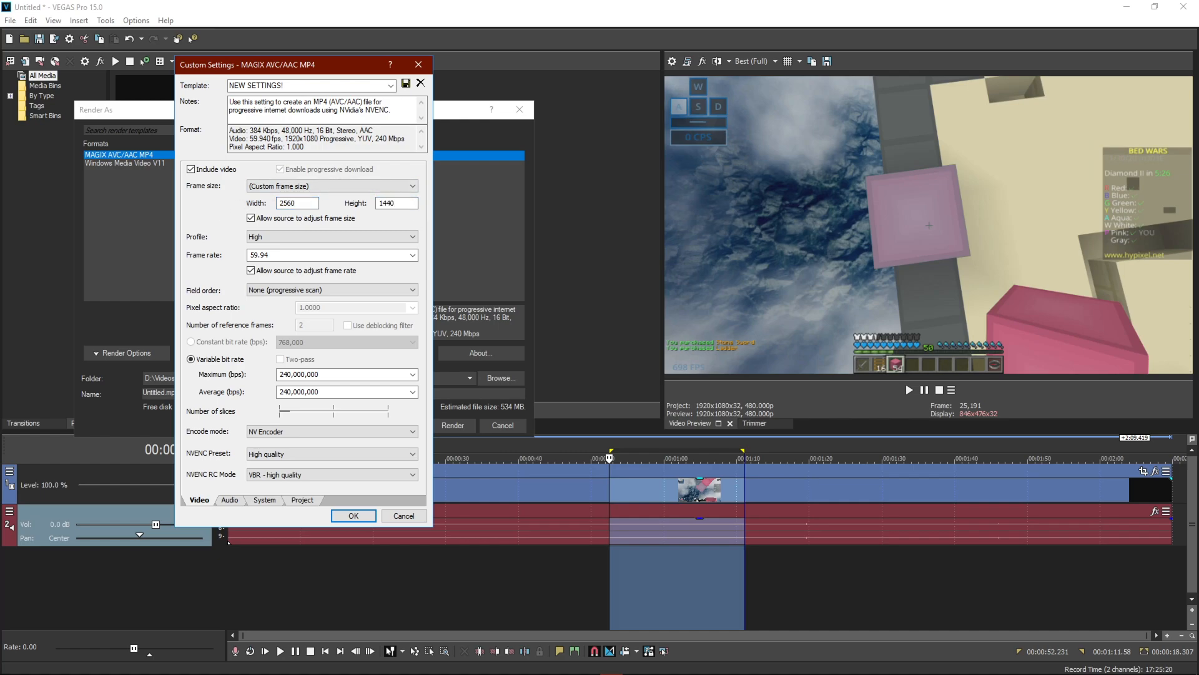
{"action": "left_click", "coordinate": [394, 202]}
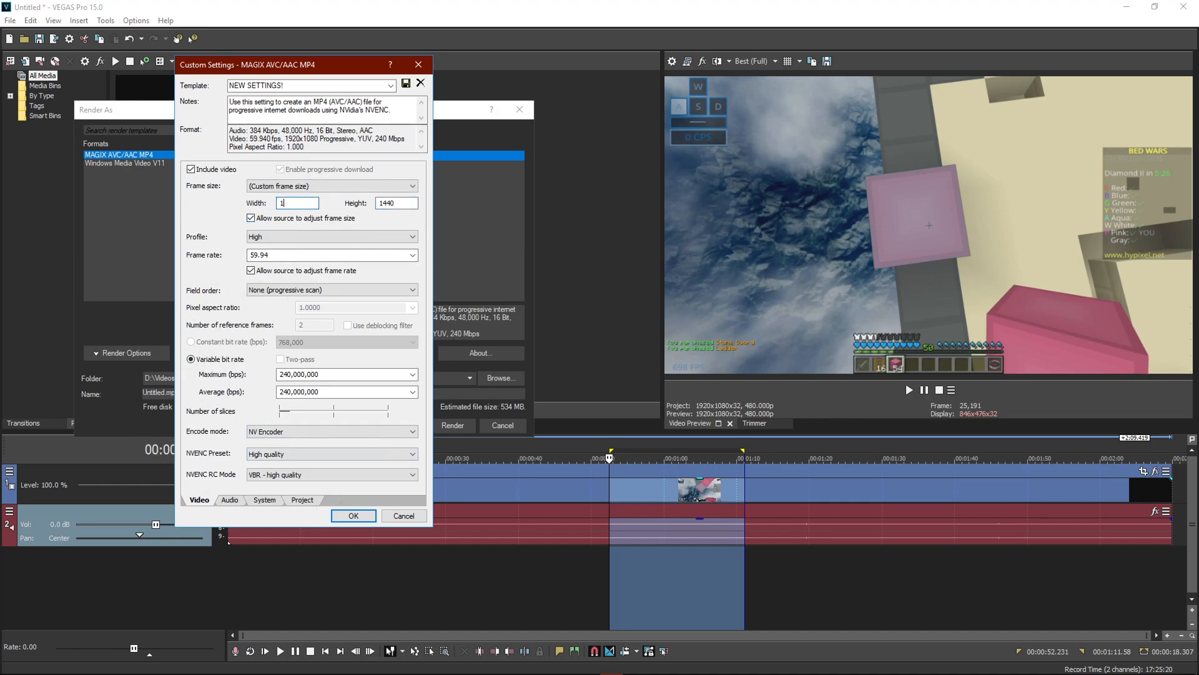
{"action": "type", "text": "920"}
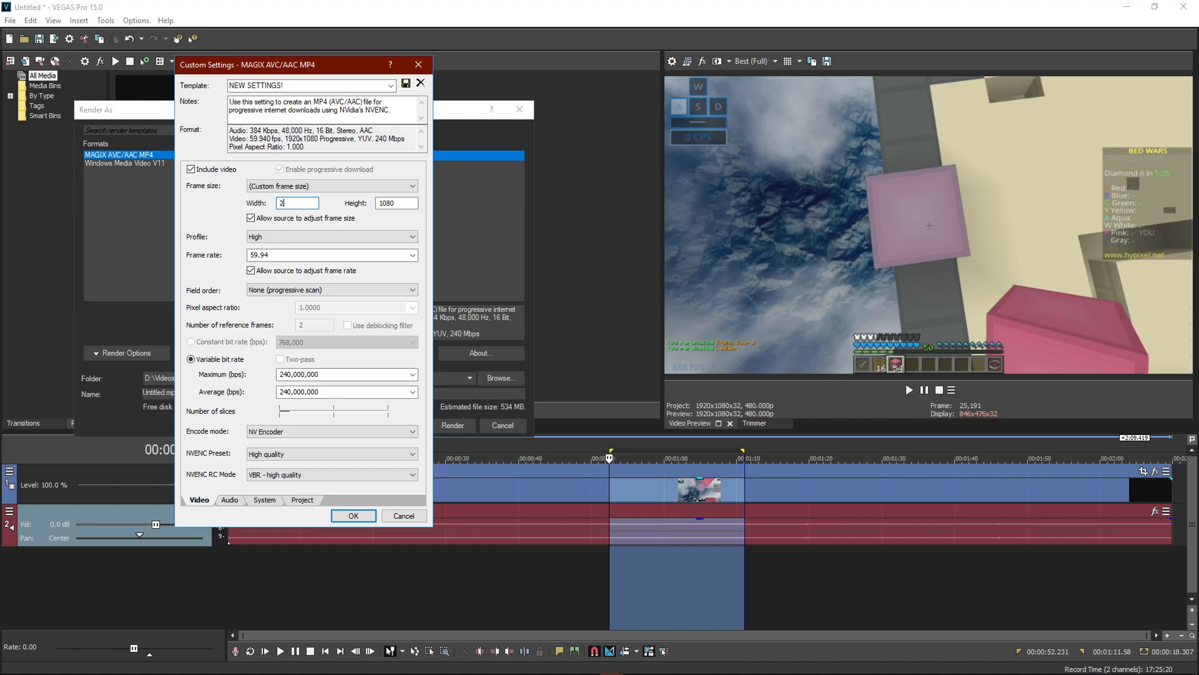
{"action": "type", "text": "560"}
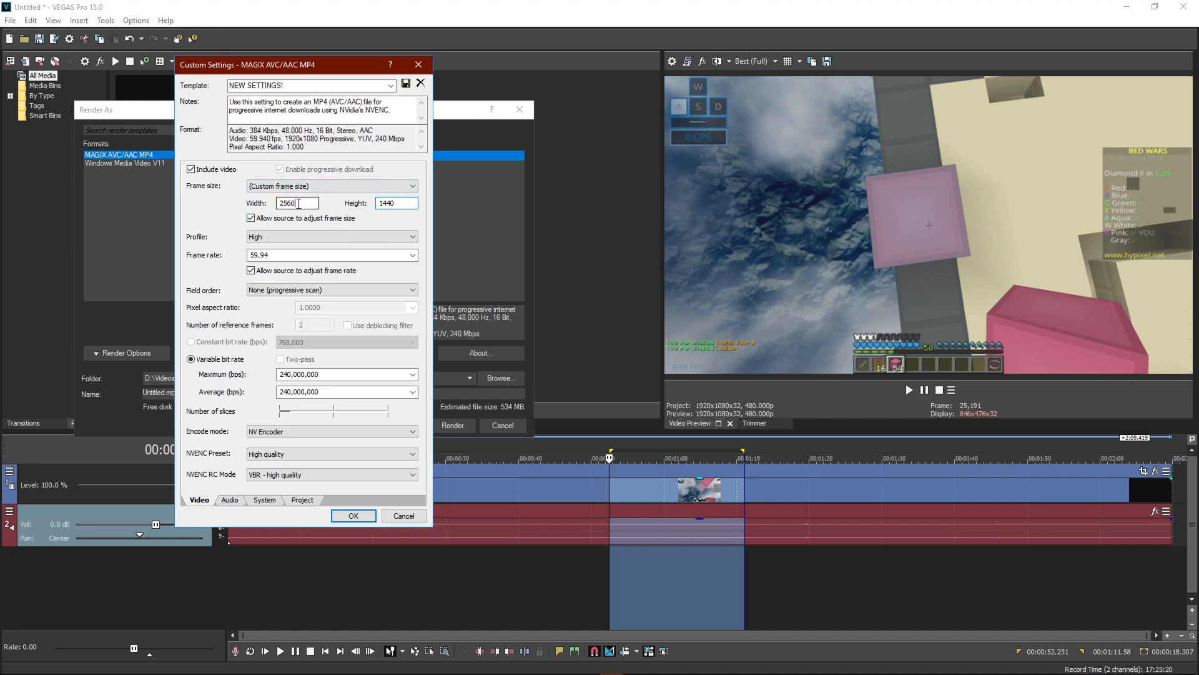
{"action": "left_click", "coordinate": [302, 500]}
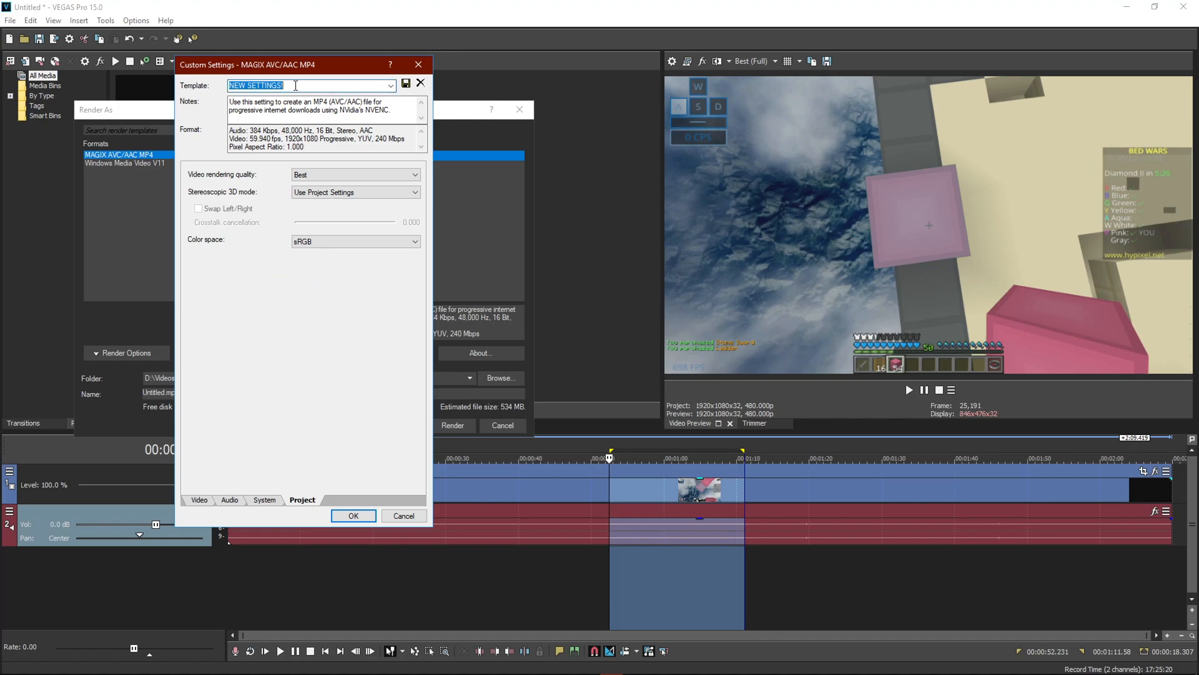
Step: Name the template 'edfrgthyjukilo' and confirm with OK to return to Render As
{"action": "type", "text": "edfrgthyjukilo"}
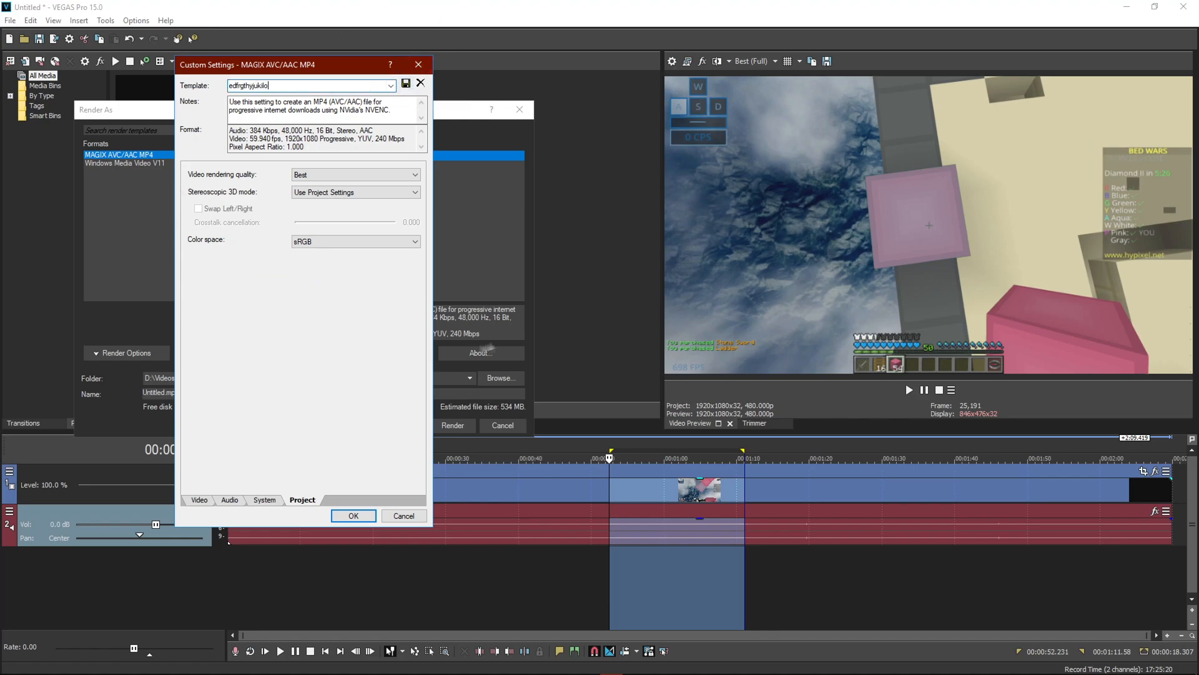
{"action": "mouse_move", "coordinate": [363, 360]}
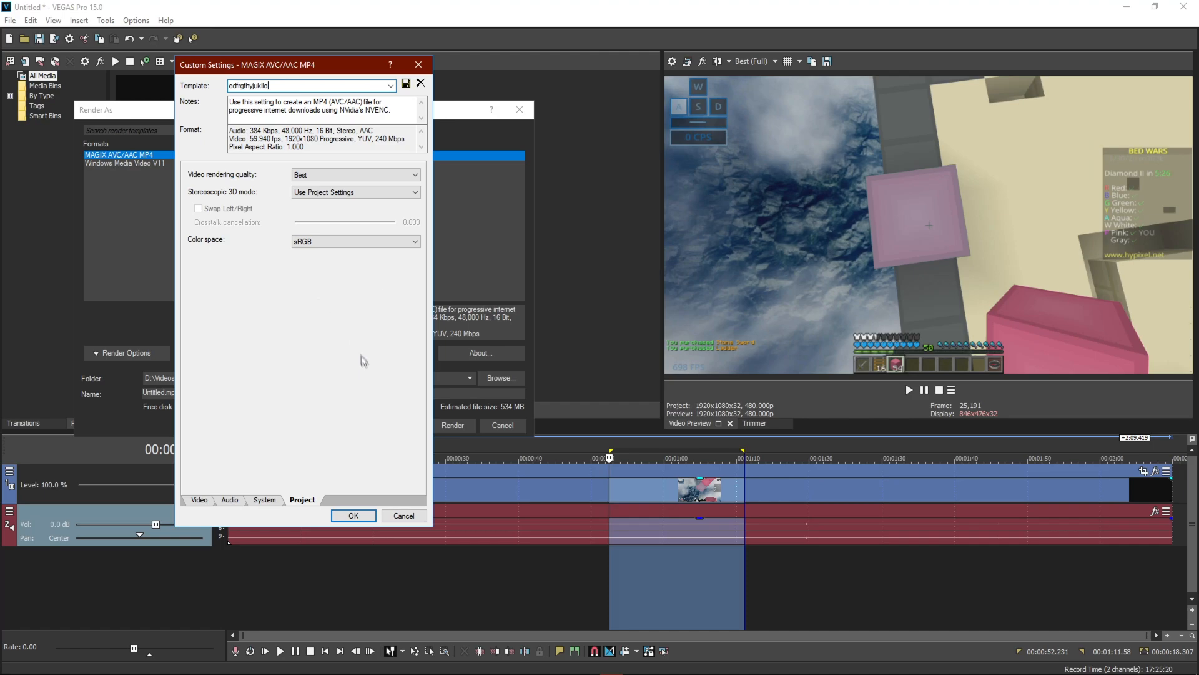
{"action": "left_click", "coordinate": [352, 515]}
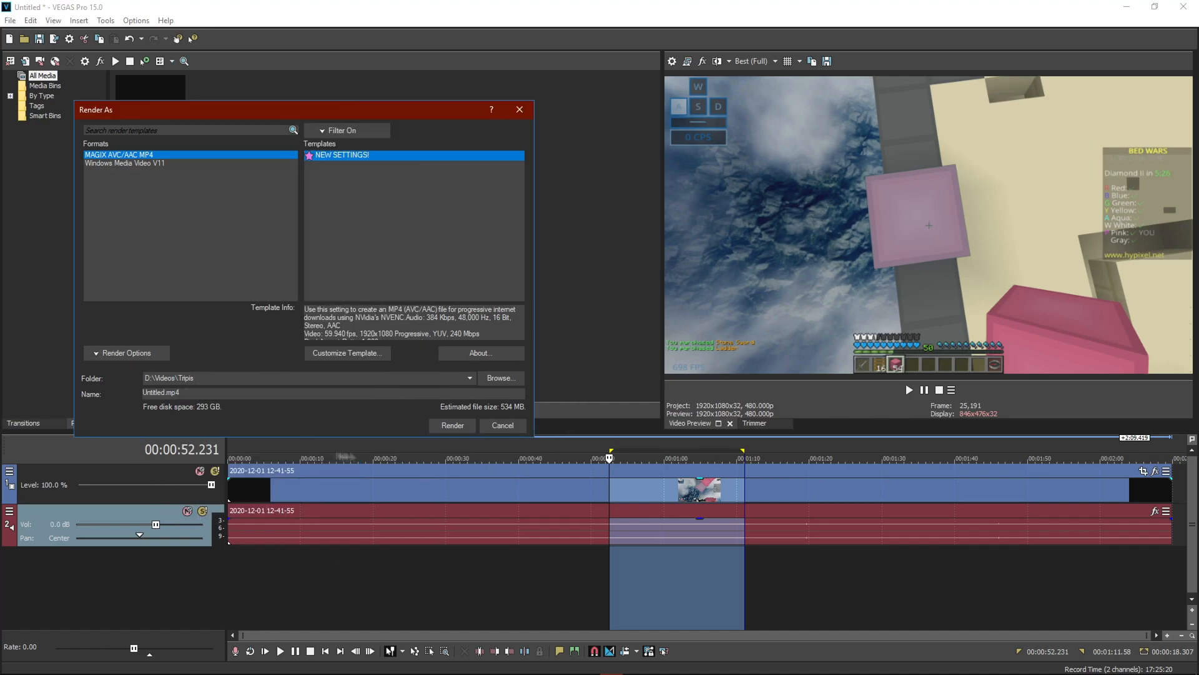